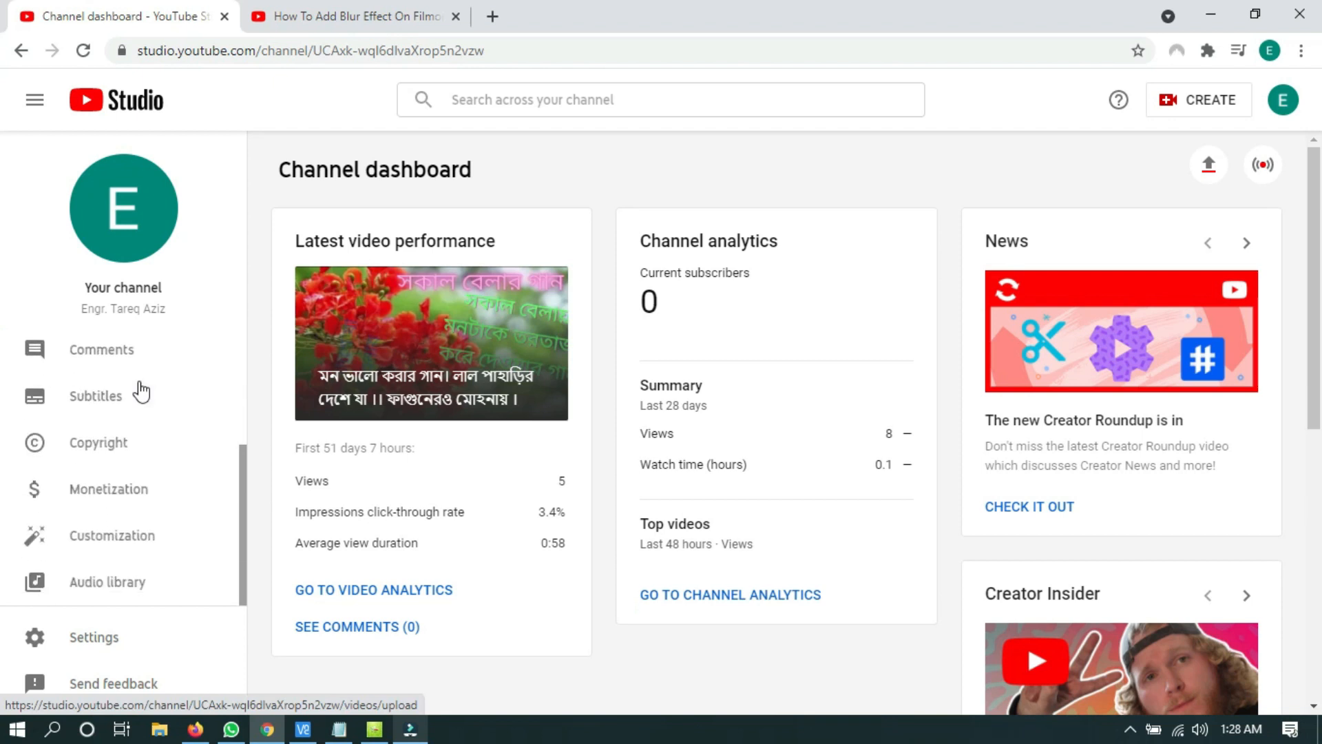
mouse_move(125, 590)
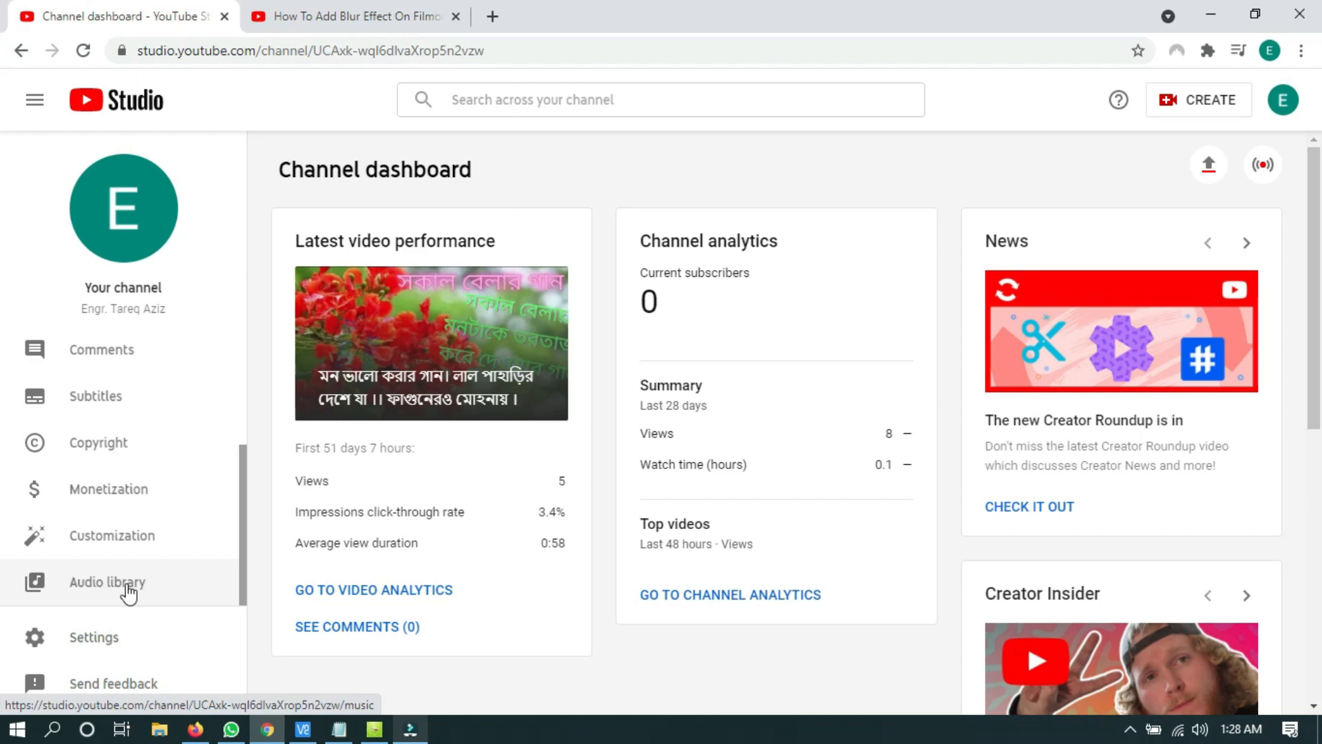
Step: Go to the Audio library from the YouTube Studio sidebar
left_click(107, 581)
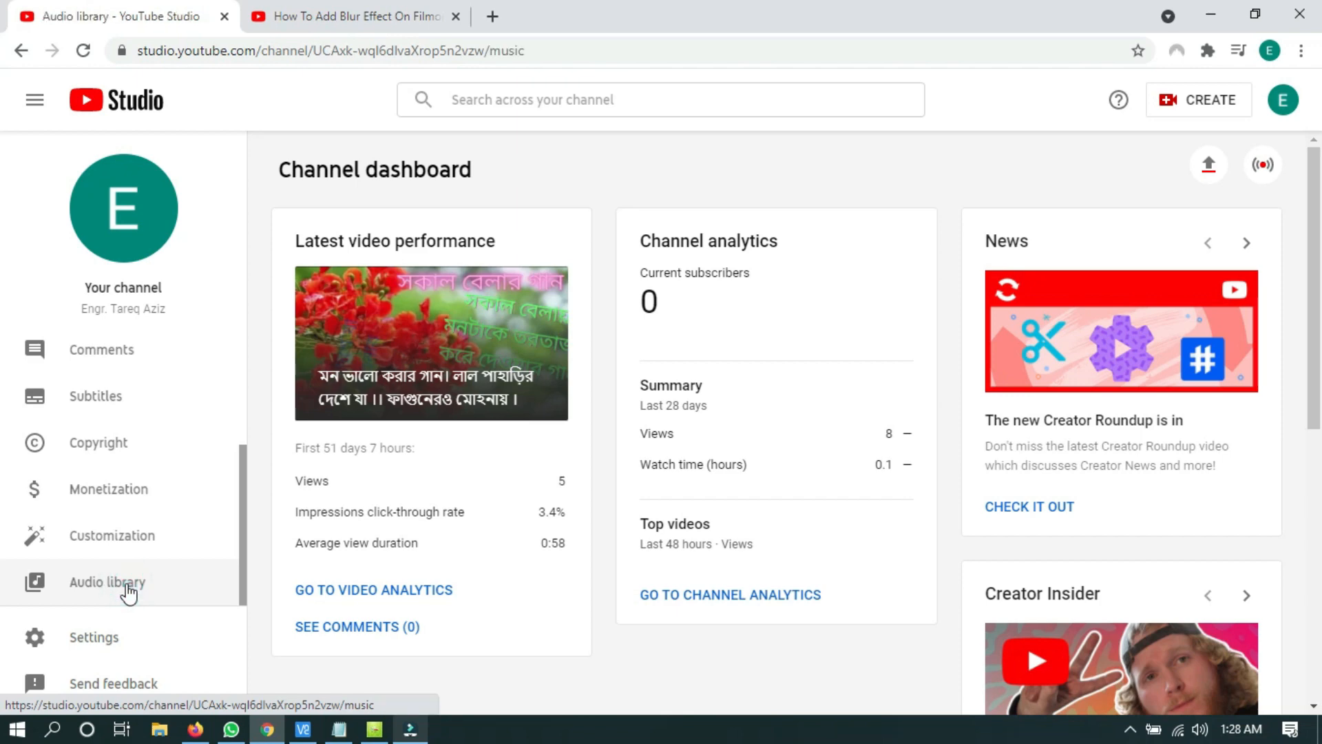
Step: Browse the Free music track list in the loaded Audio library
left_click(107, 582)
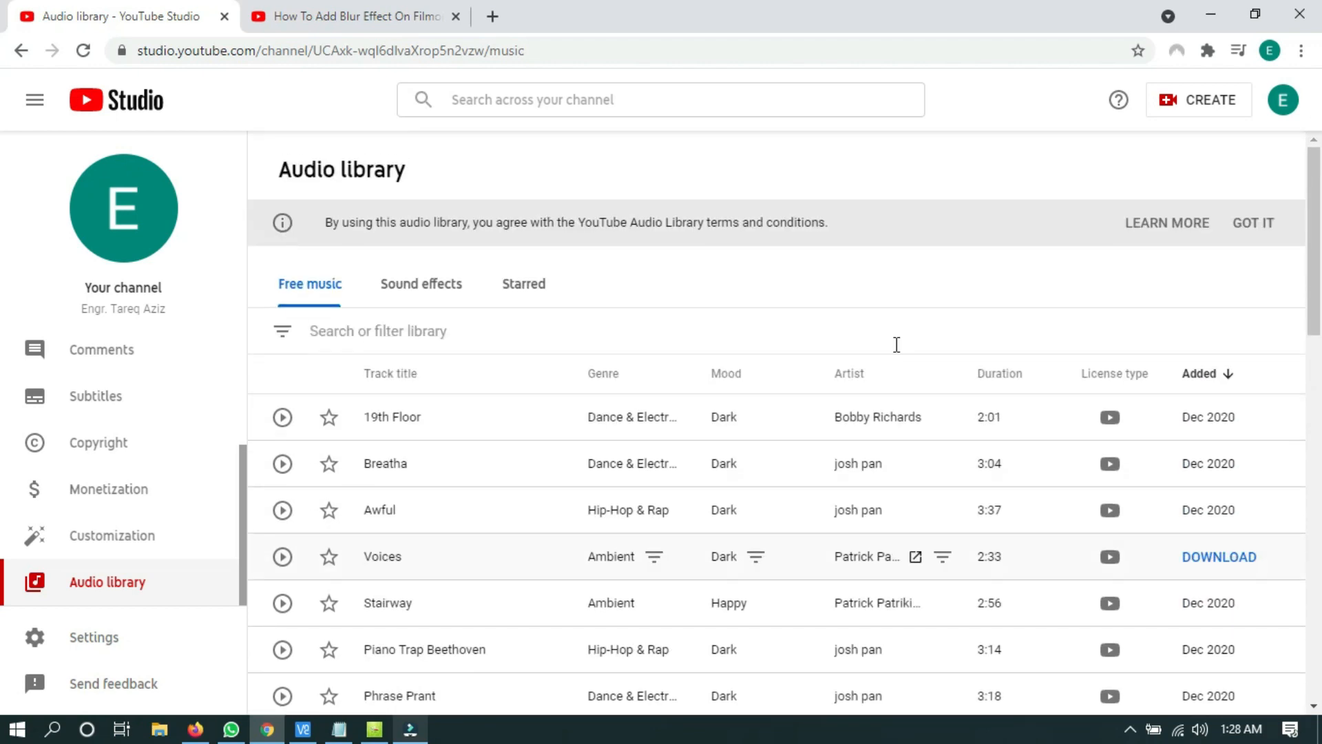
scroll("down", 3)
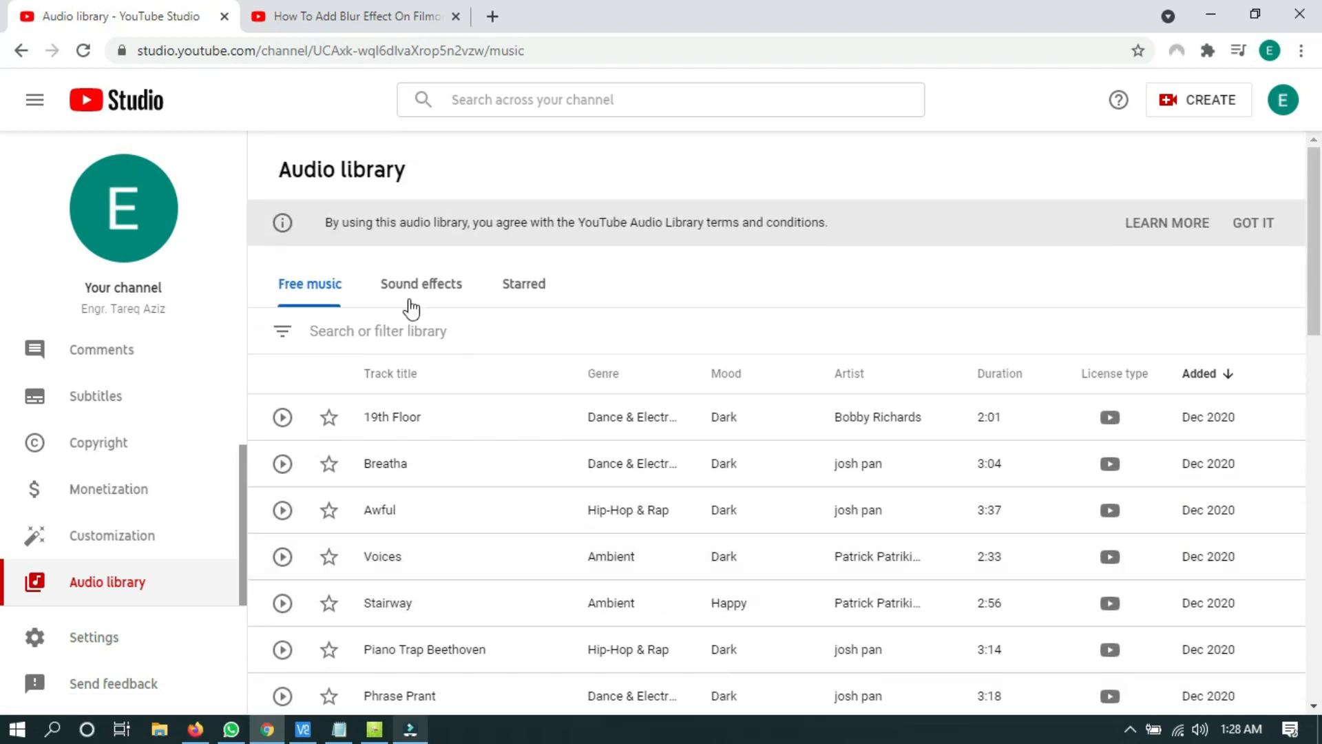
left_click(421, 283)
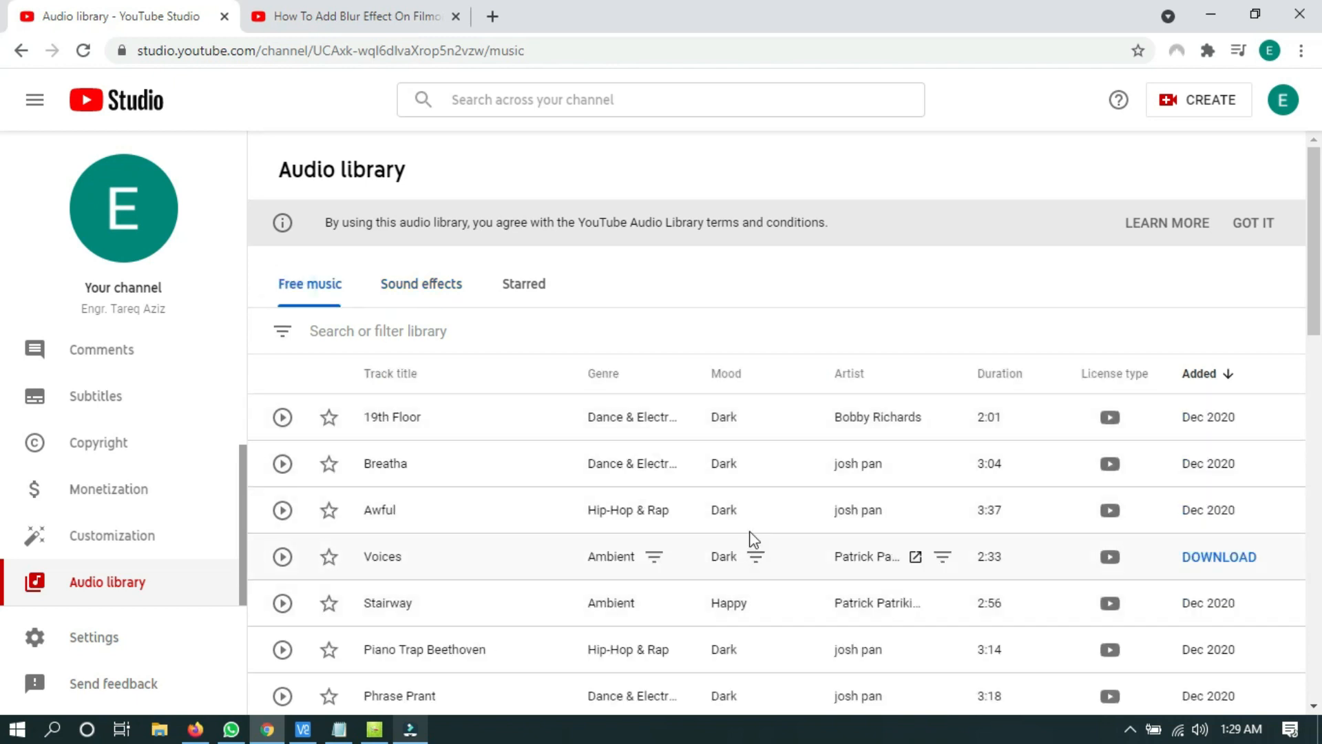
mouse_move(810, 416)
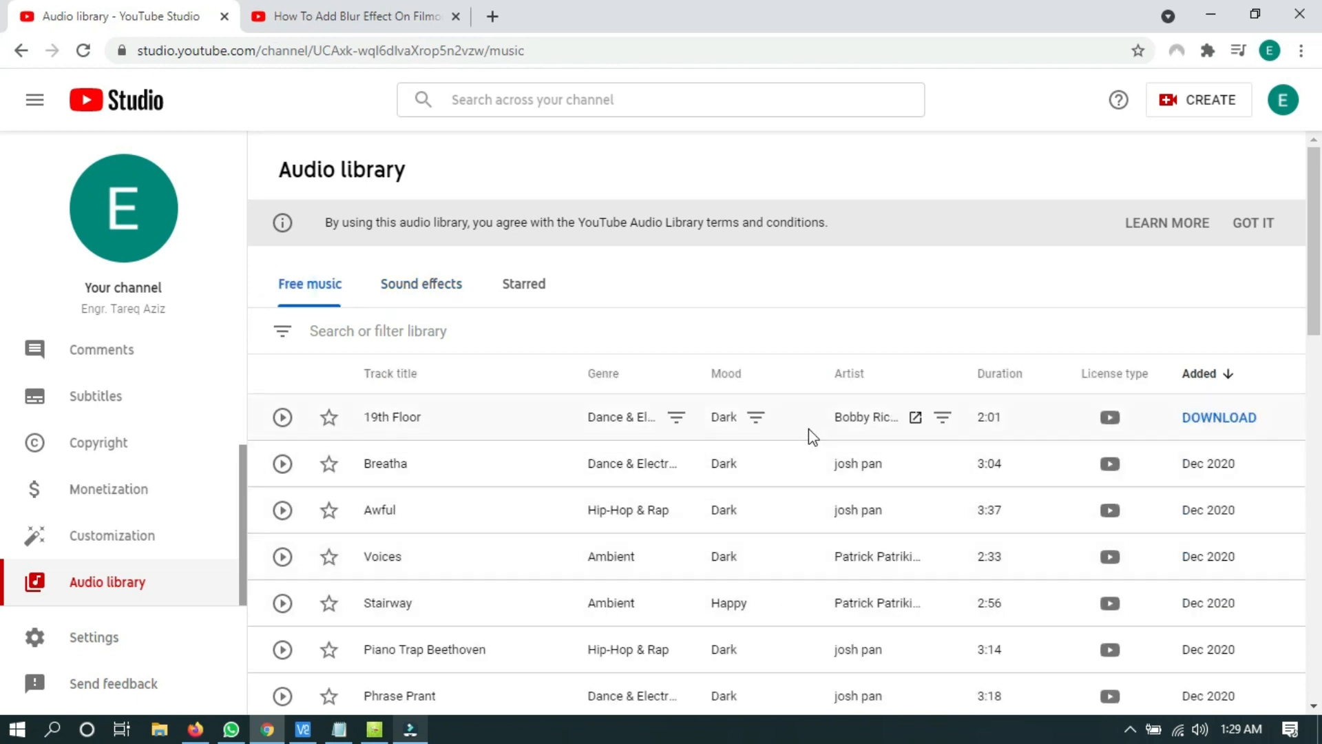
mouse_move(1110, 390)
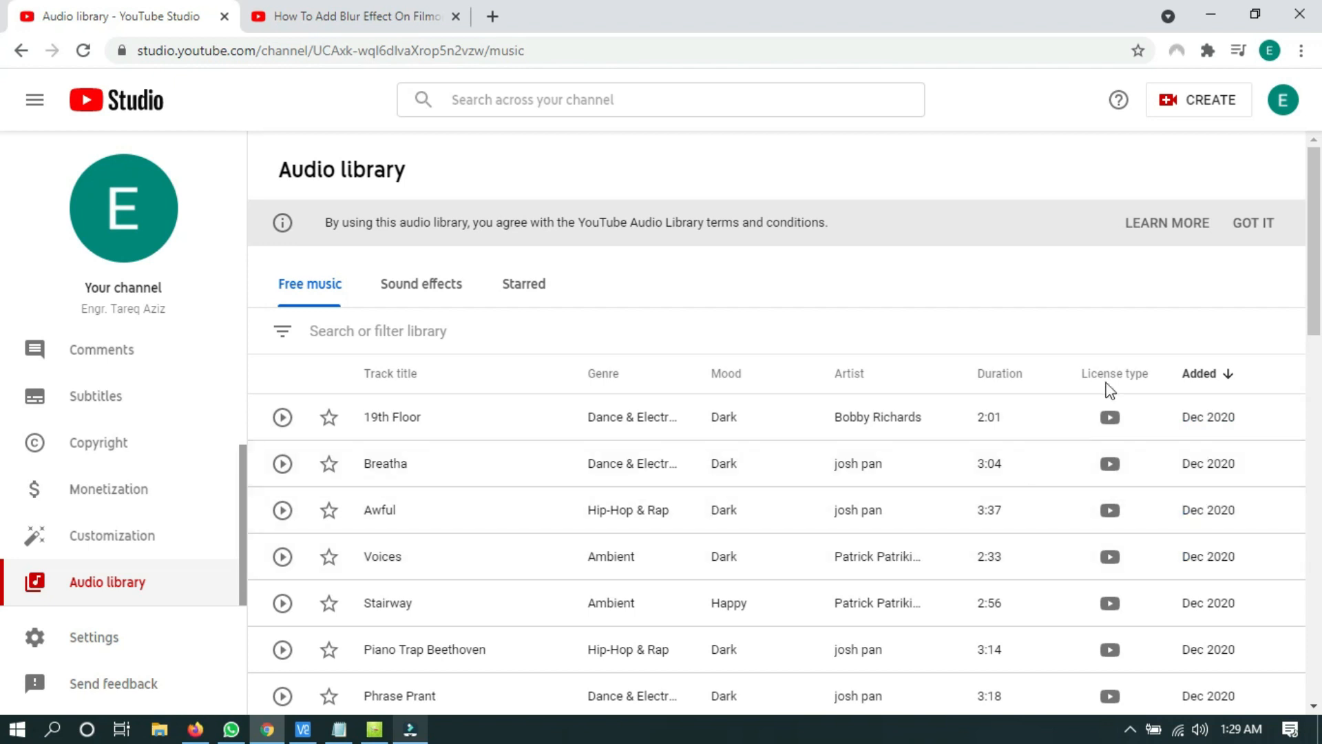
mouse_move(1219, 463)
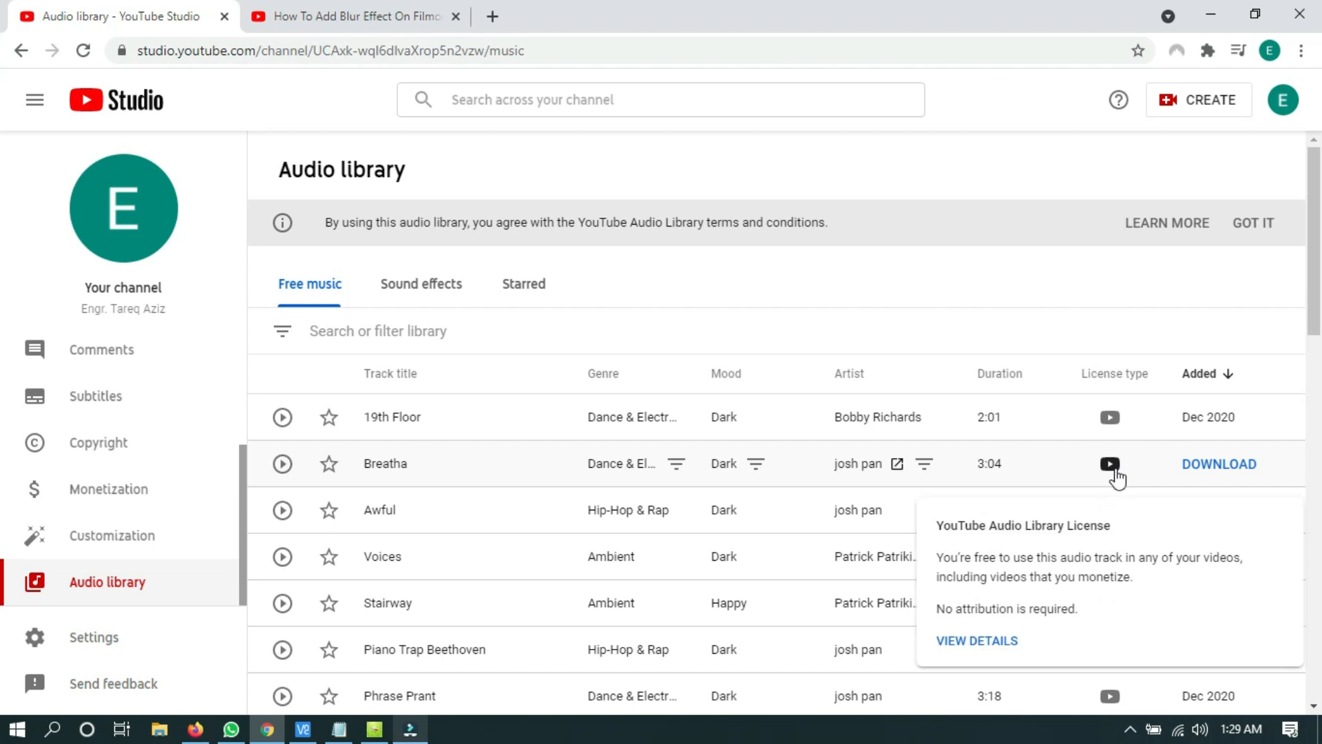
mouse_move(1114, 479)
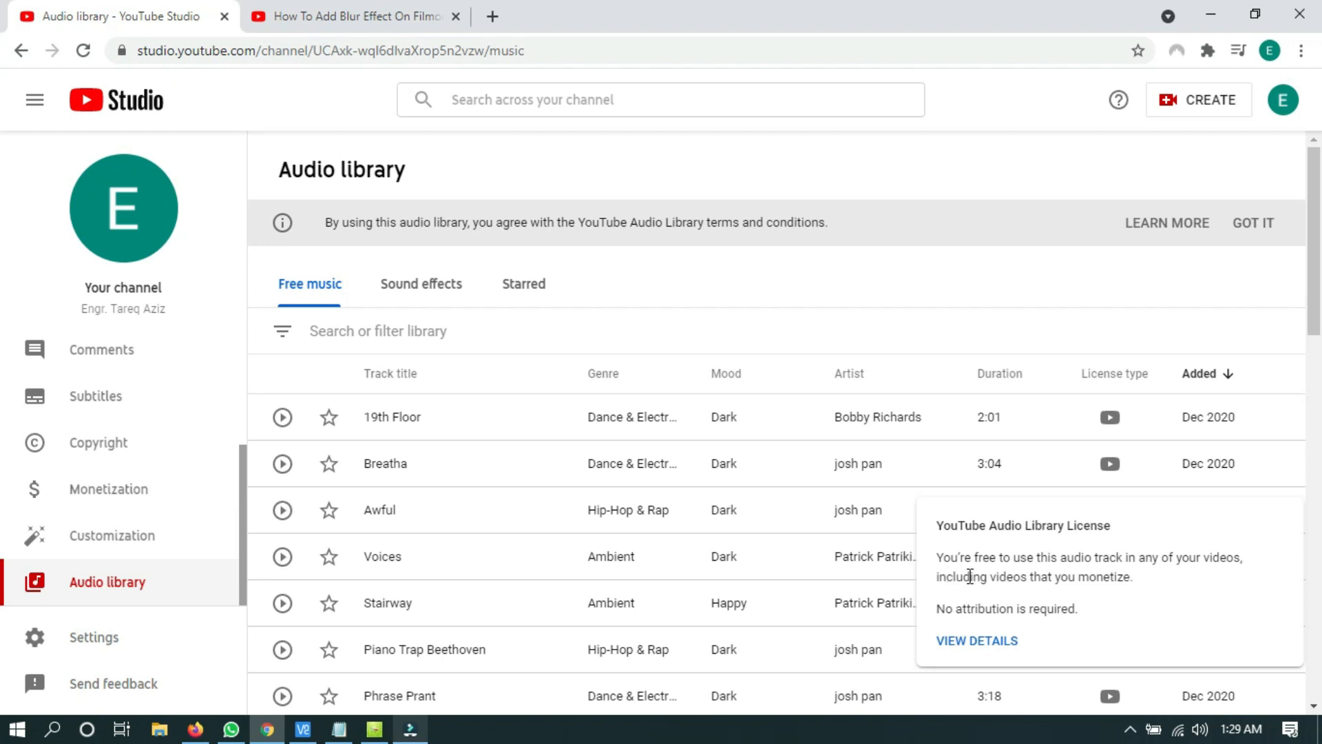
mouse_move(1072, 610)
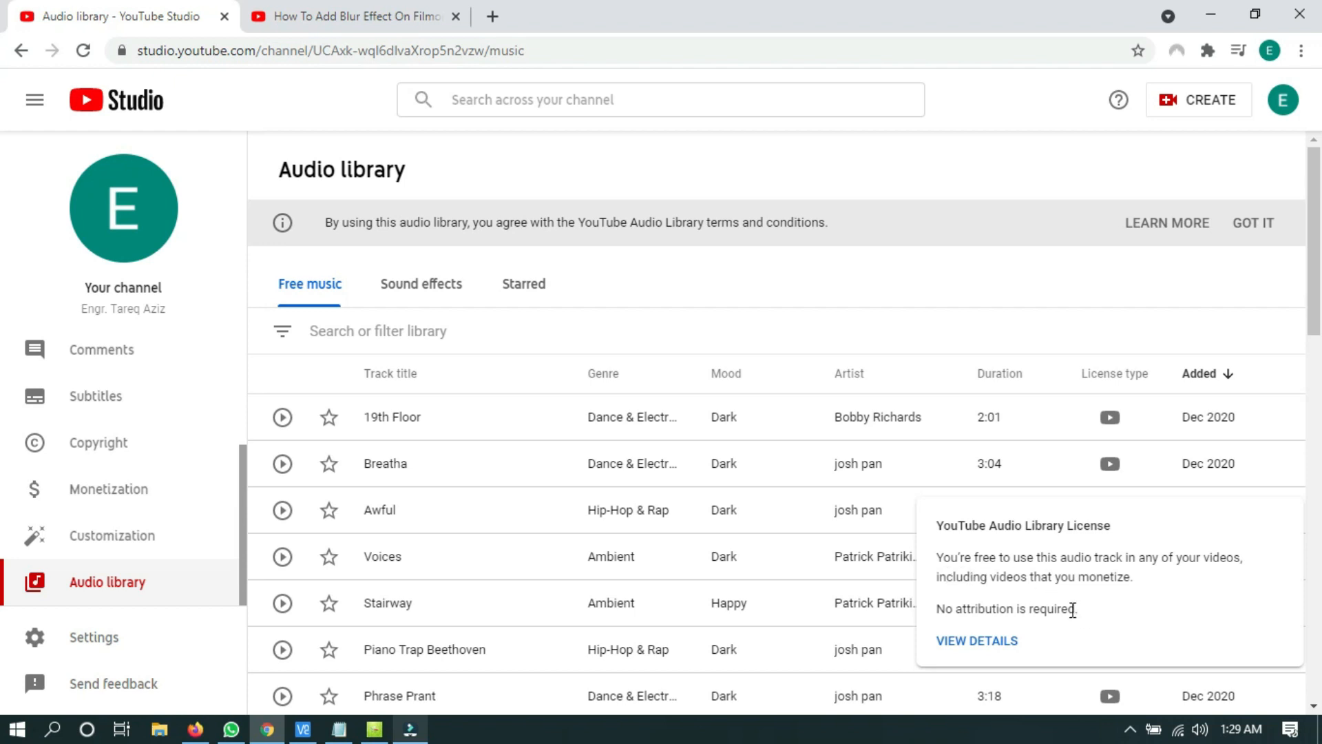
mouse_move(1080, 606)
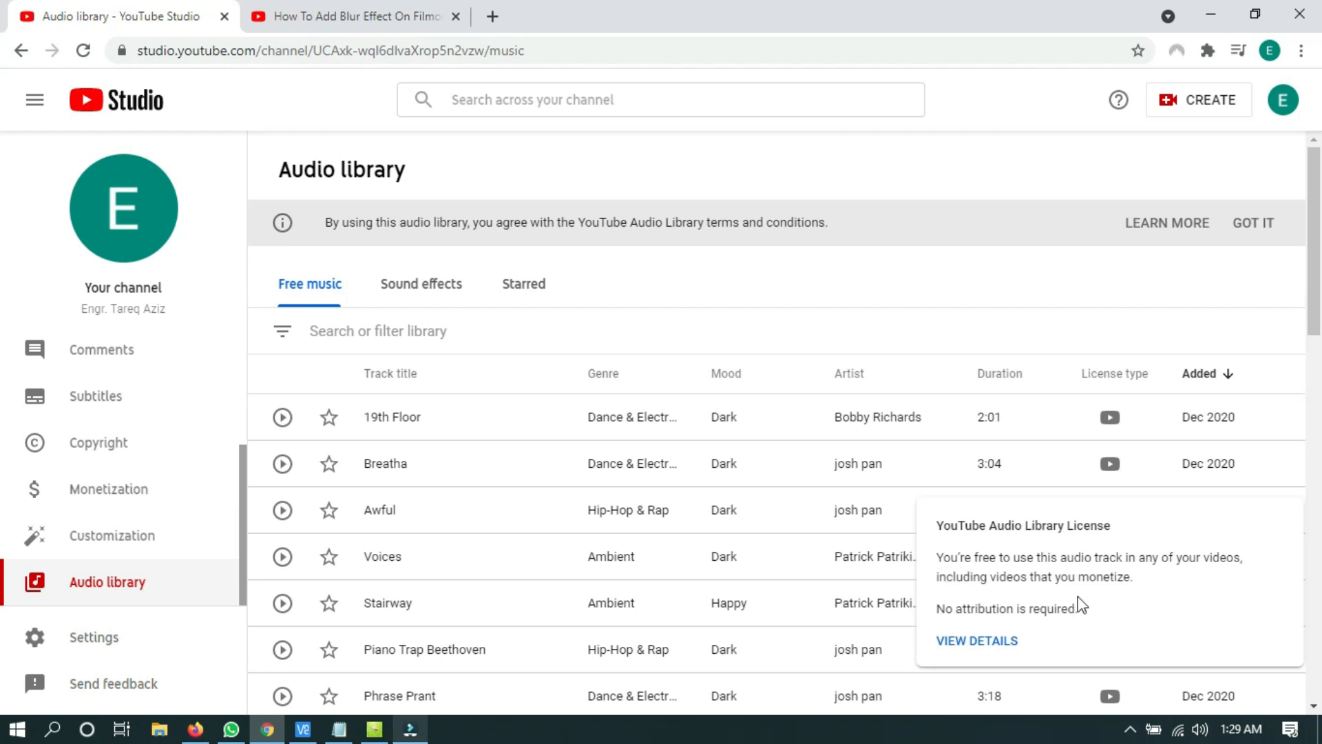
mouse_move(964, 552)
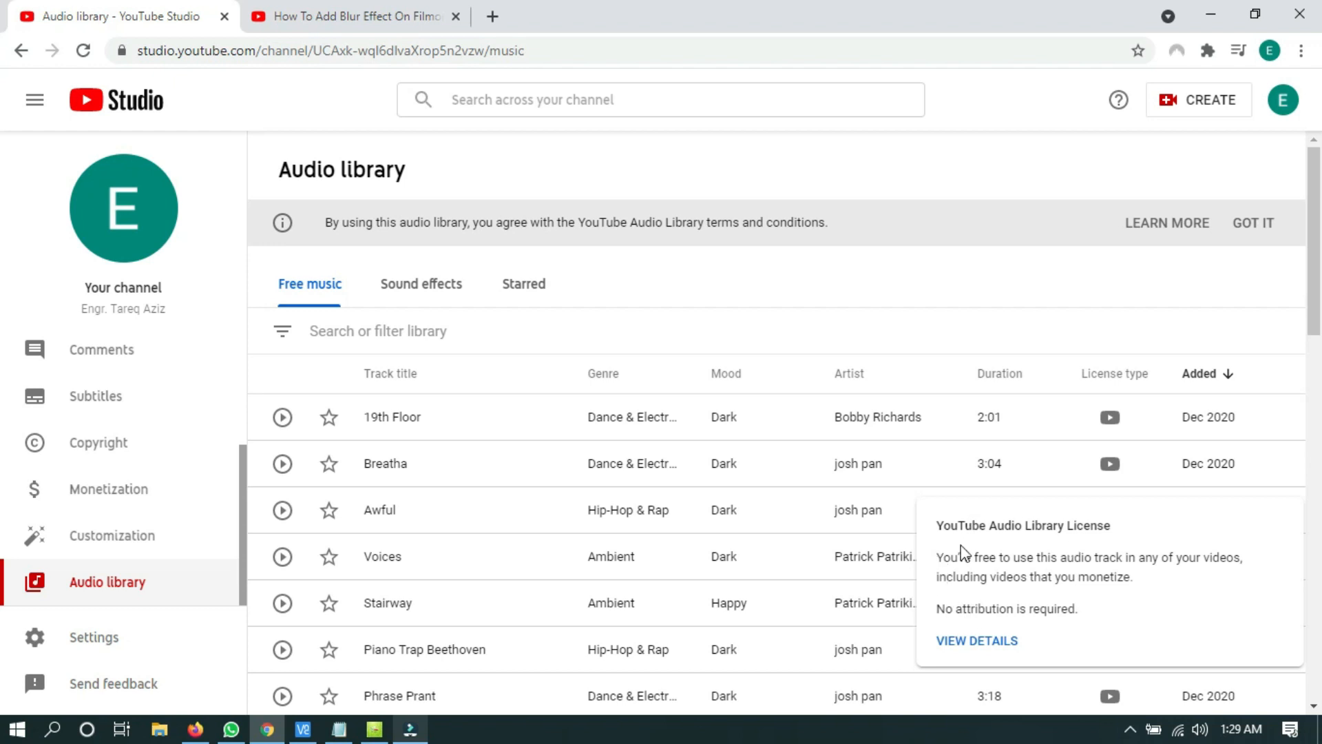
mouse_move(1101, 619)
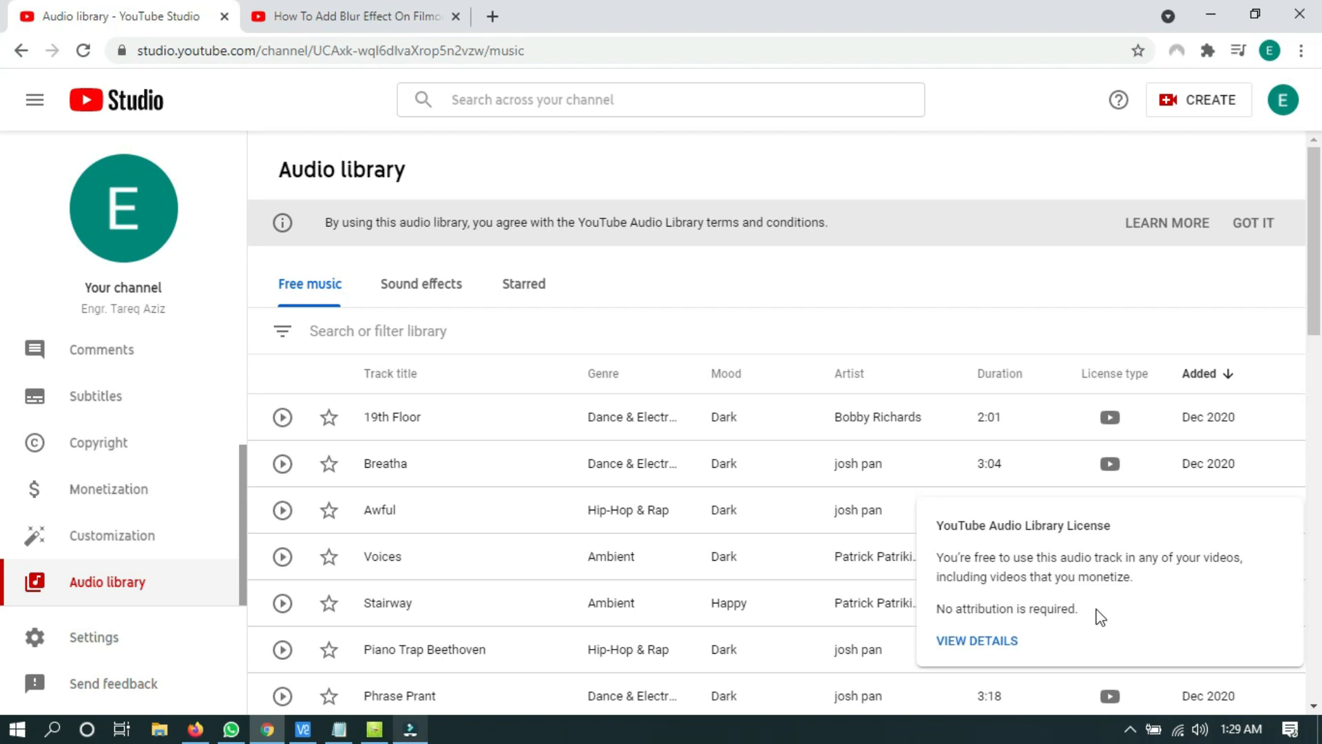
mouse_move(1088, 632)
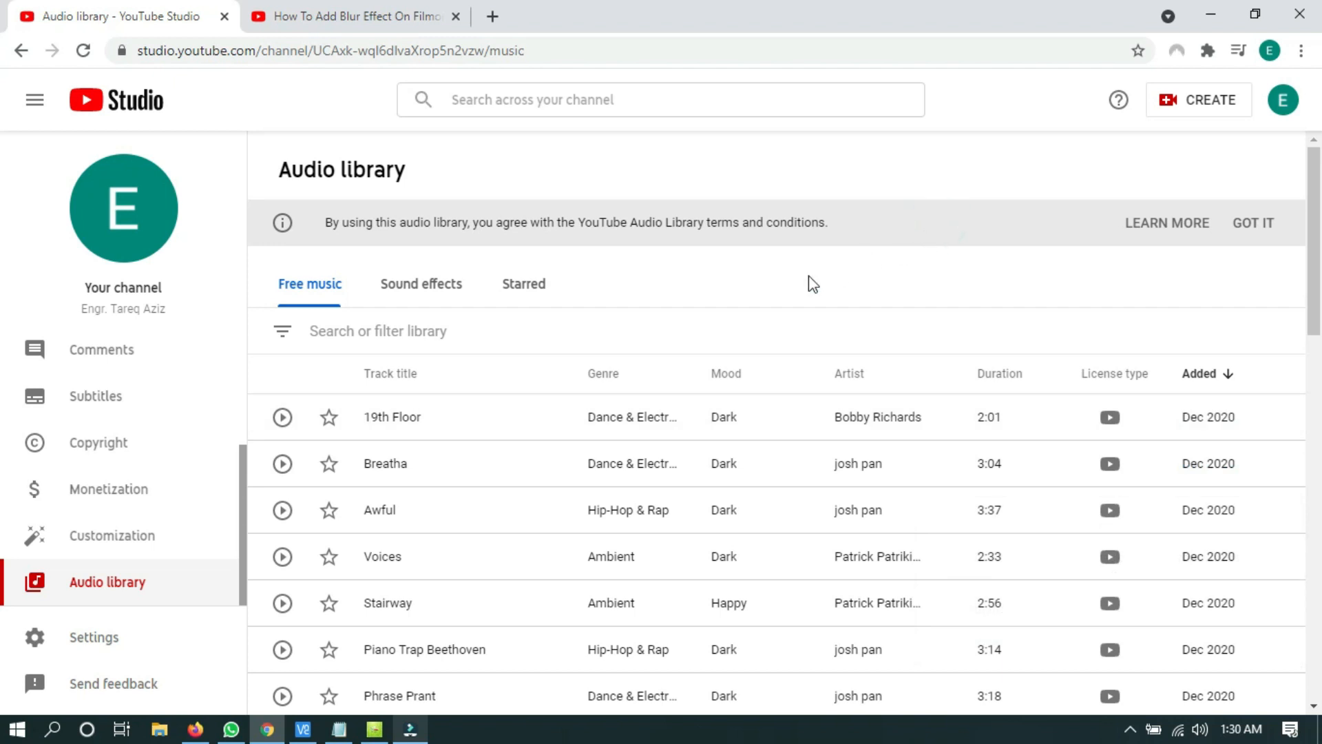
mouse_move(769, 297)
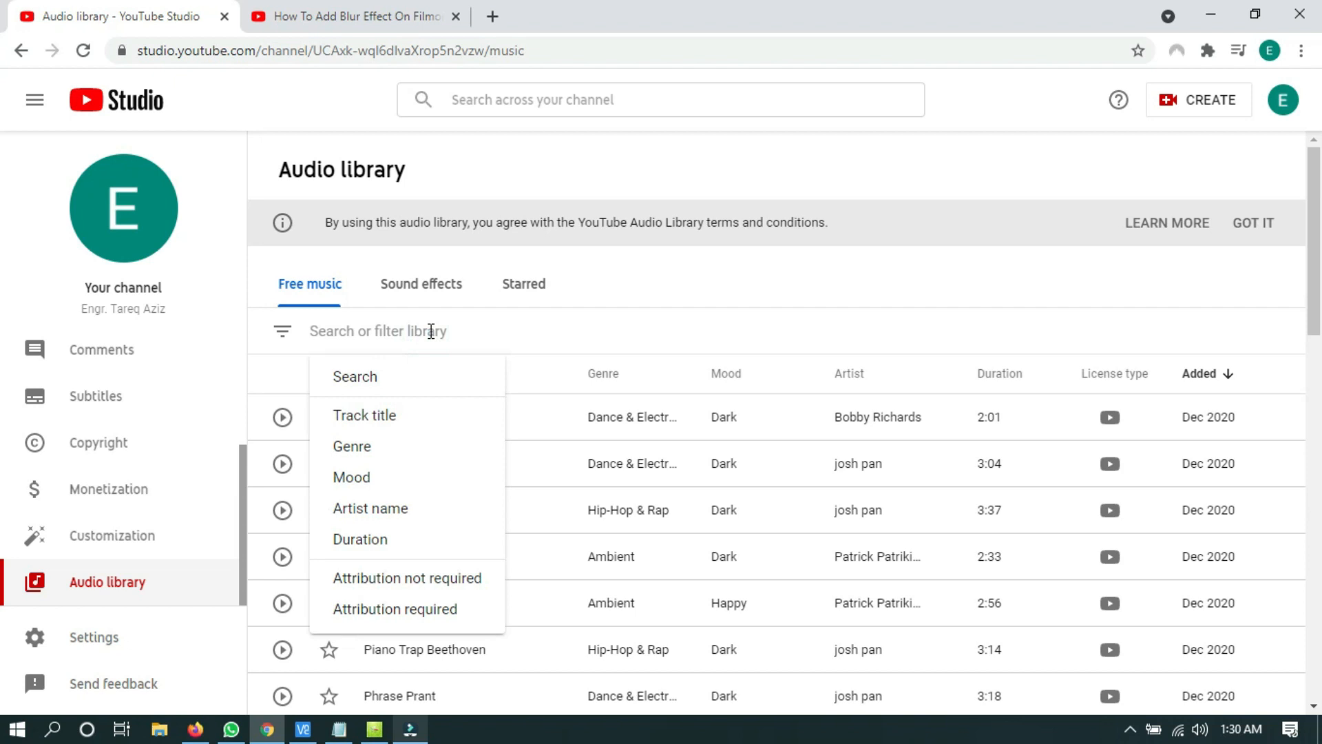
mouse_move(394, 609)
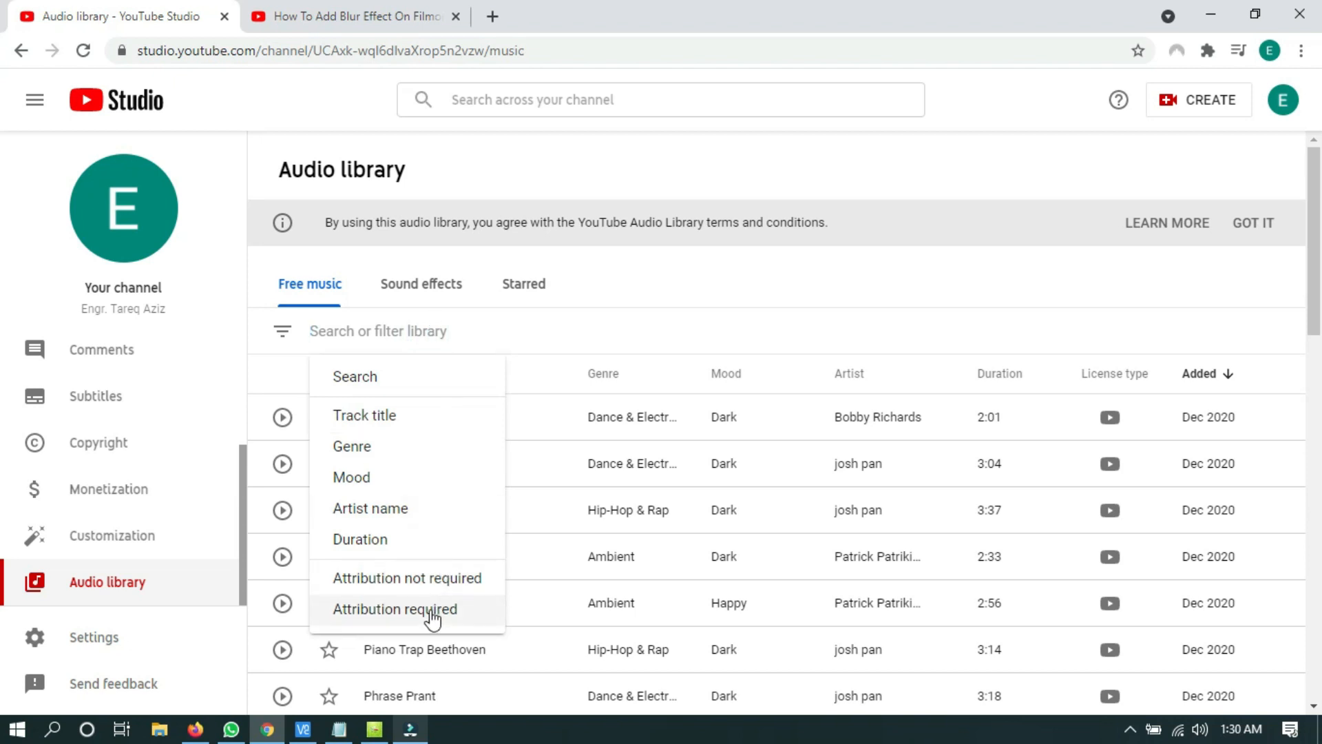
Step: Filter to attribution-required tracks and view licence details for Merry Go - Silent Film Light
left_click(394, 609)
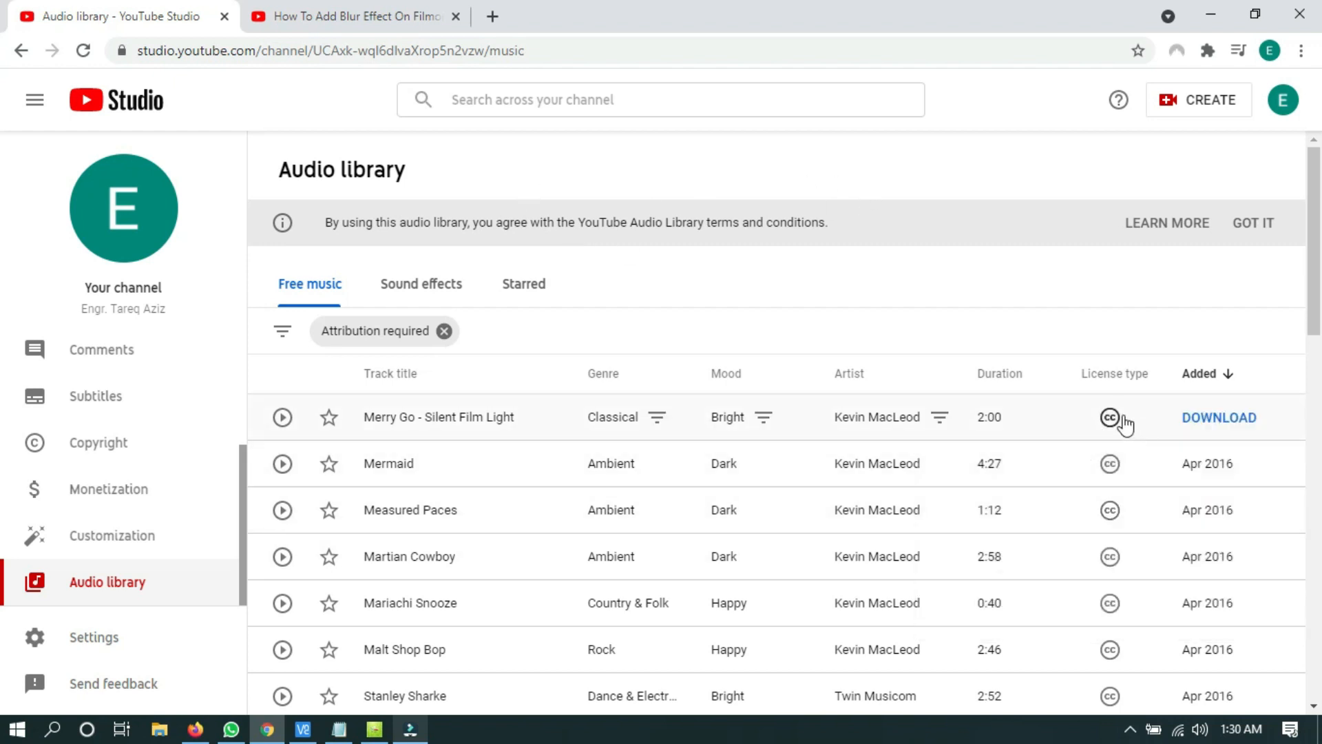
mouse_move(1109, 418)
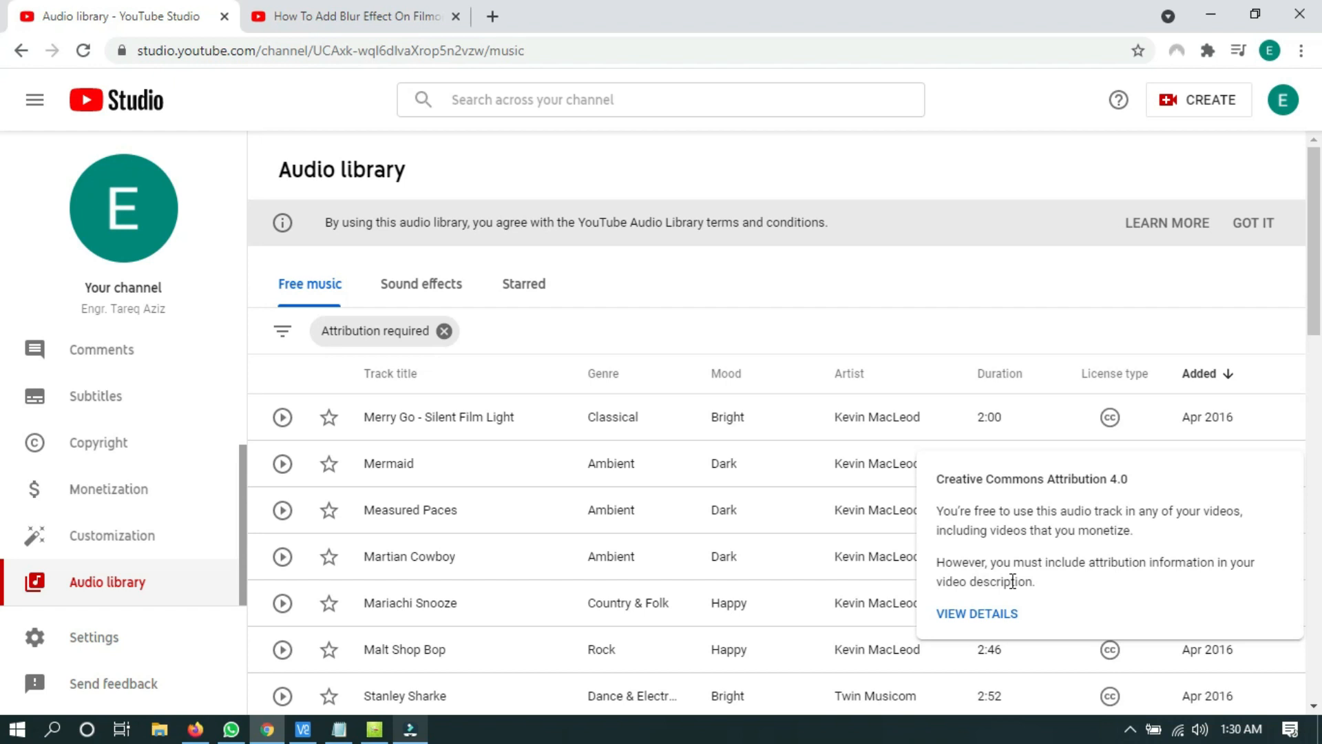
double_click(1016, 581)
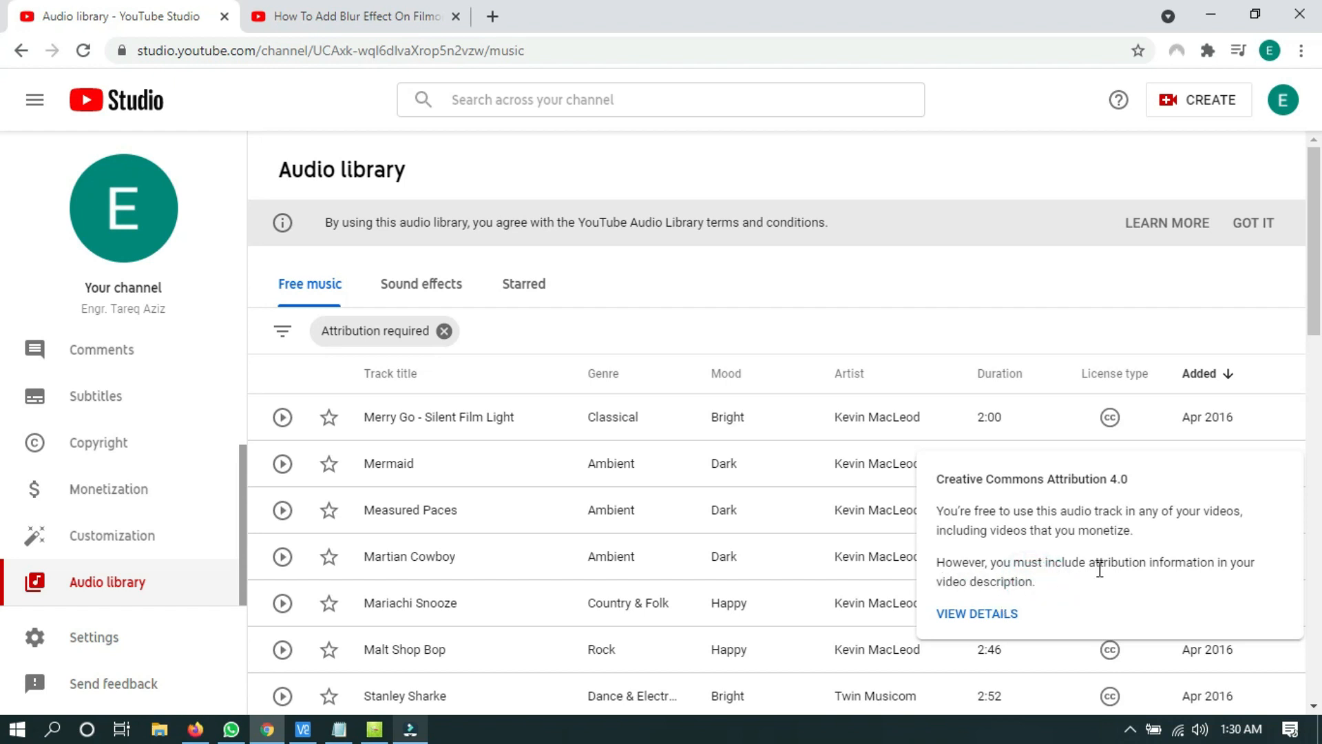
mouse_move(1022, 600)
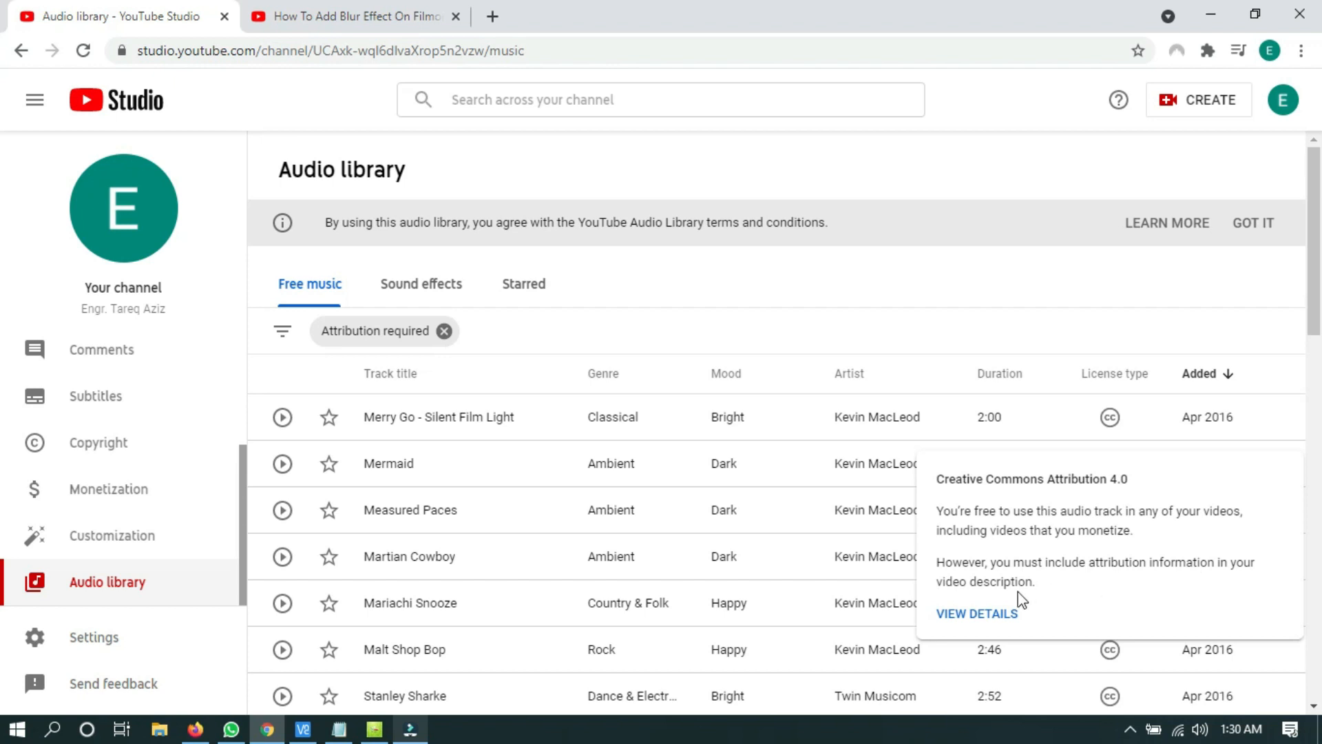
left_click(975, 613)
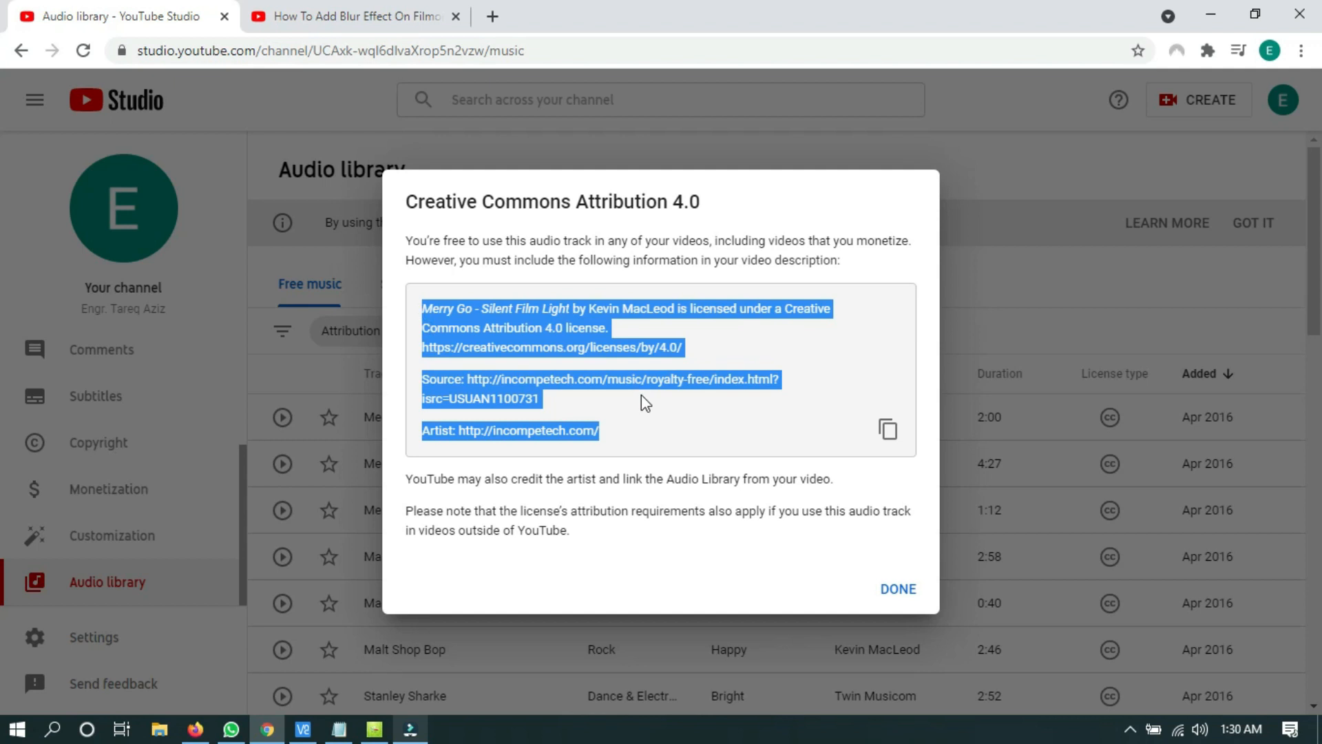
mouse_move(886, 569)
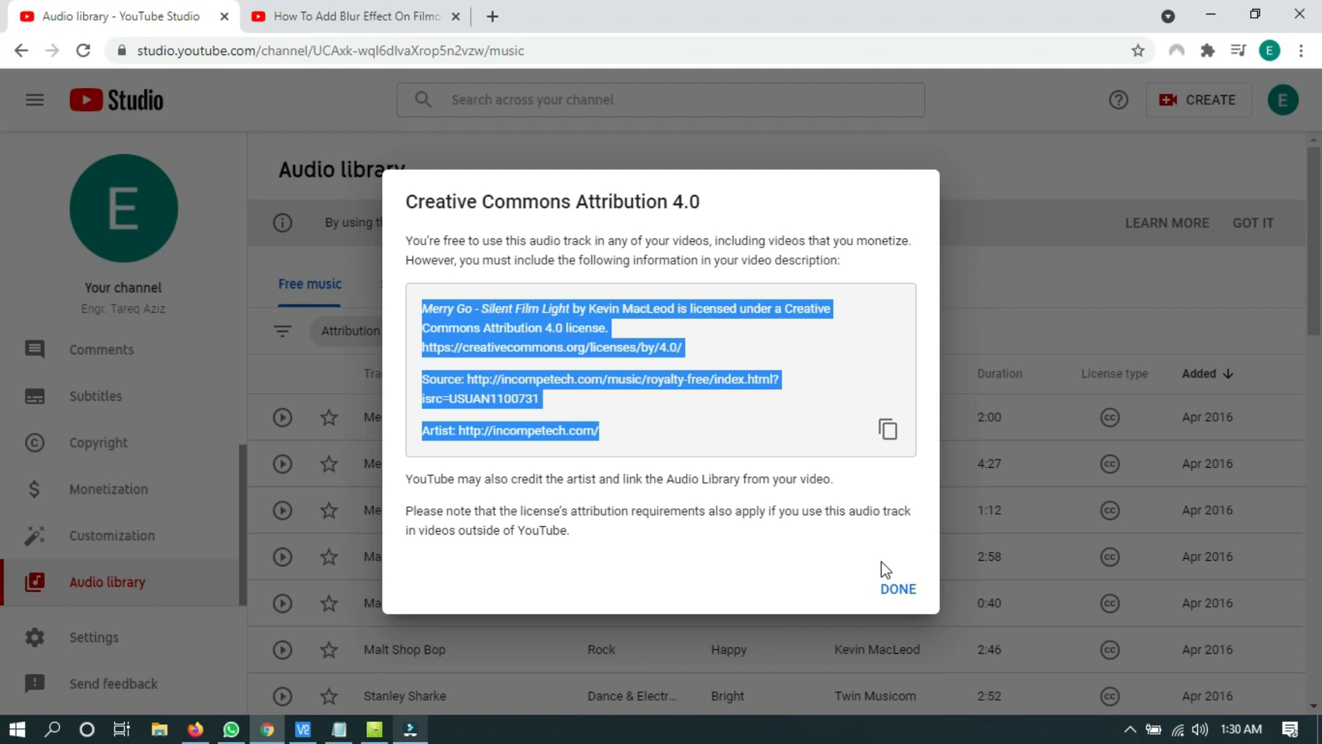
mouse_move(797, 540)
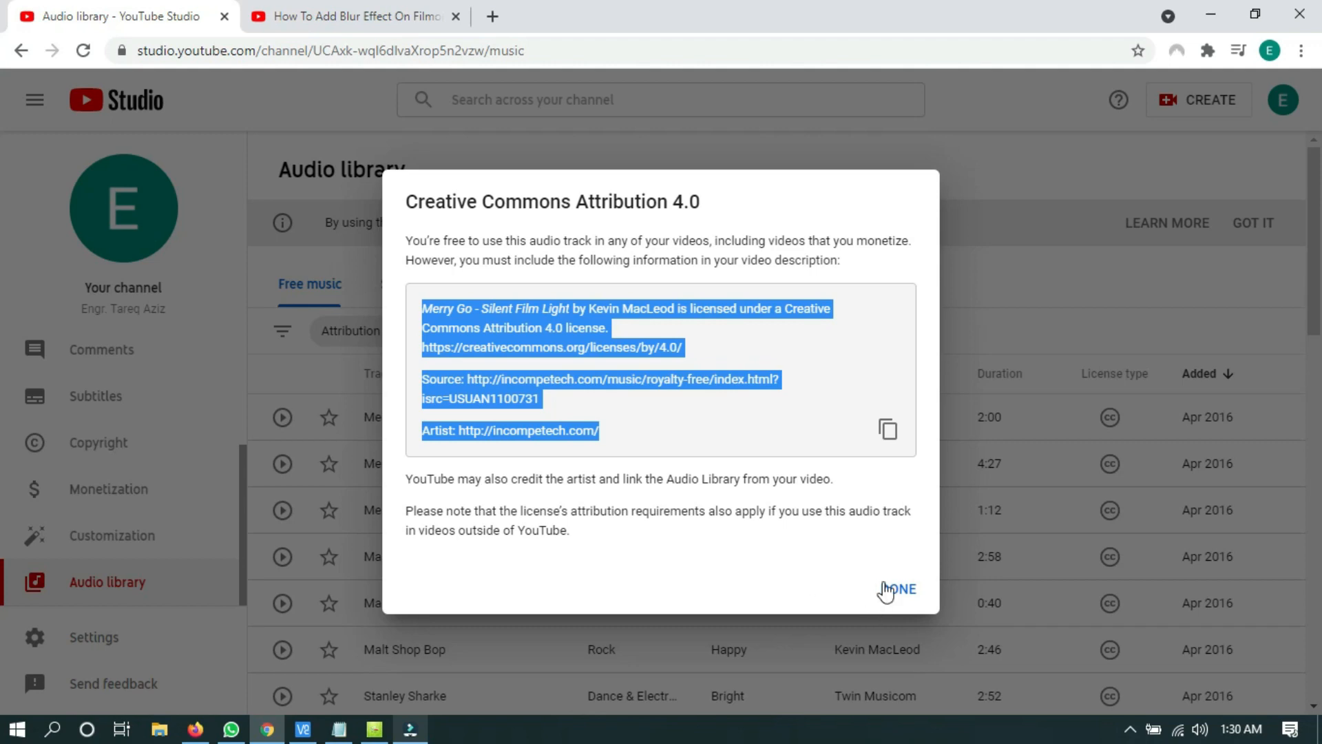
Step: Copy the Merry Go attribution credit to the clipboard and close the licence dialog
left_click(887, 429)
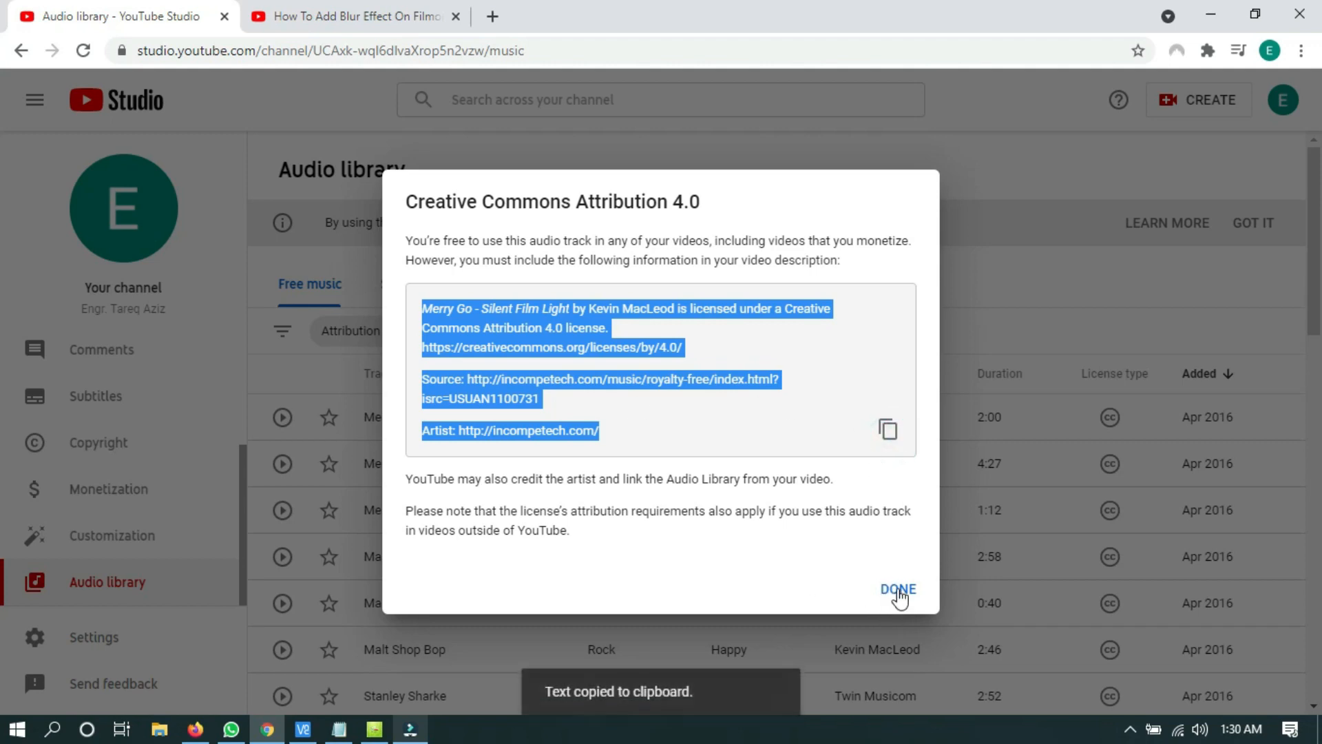
left_click(897, 588)
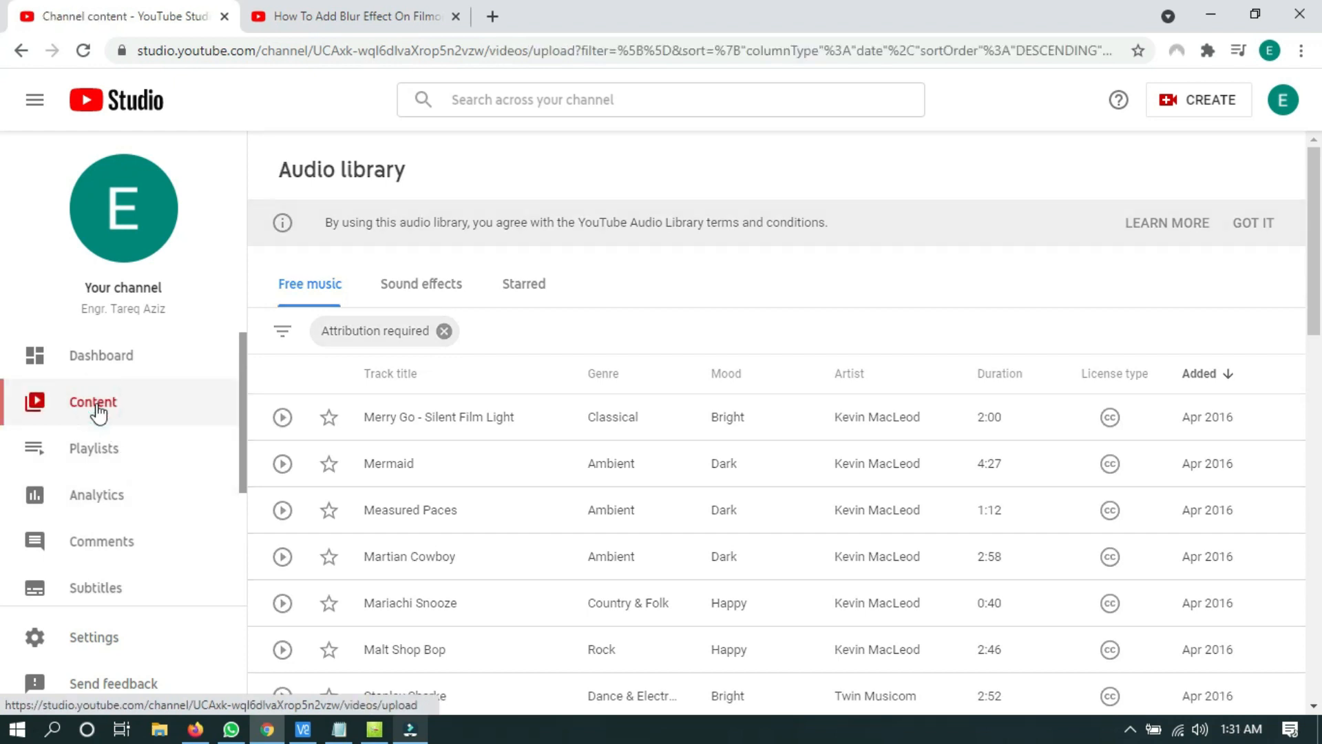
Step: Go to Content and open the waterfall video's details page for editing
left_click(92, 401)
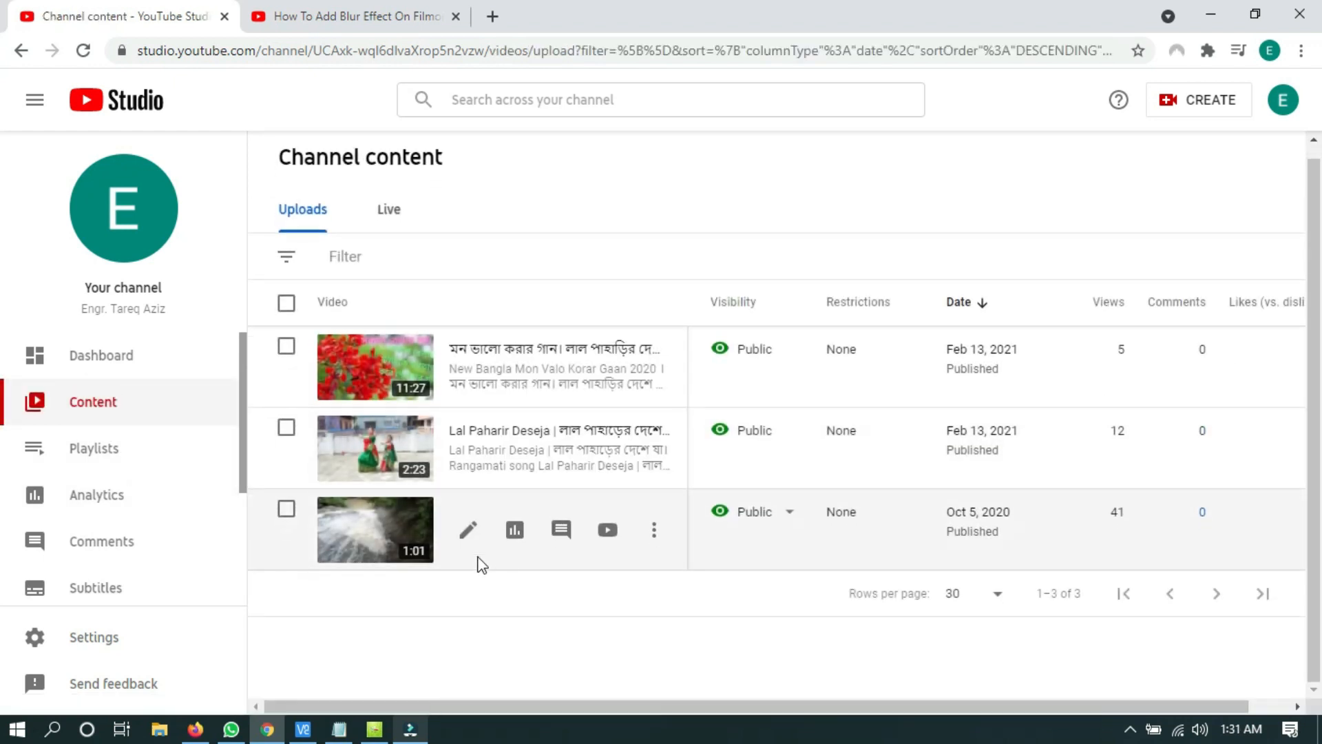
mouse_move(468, 530)
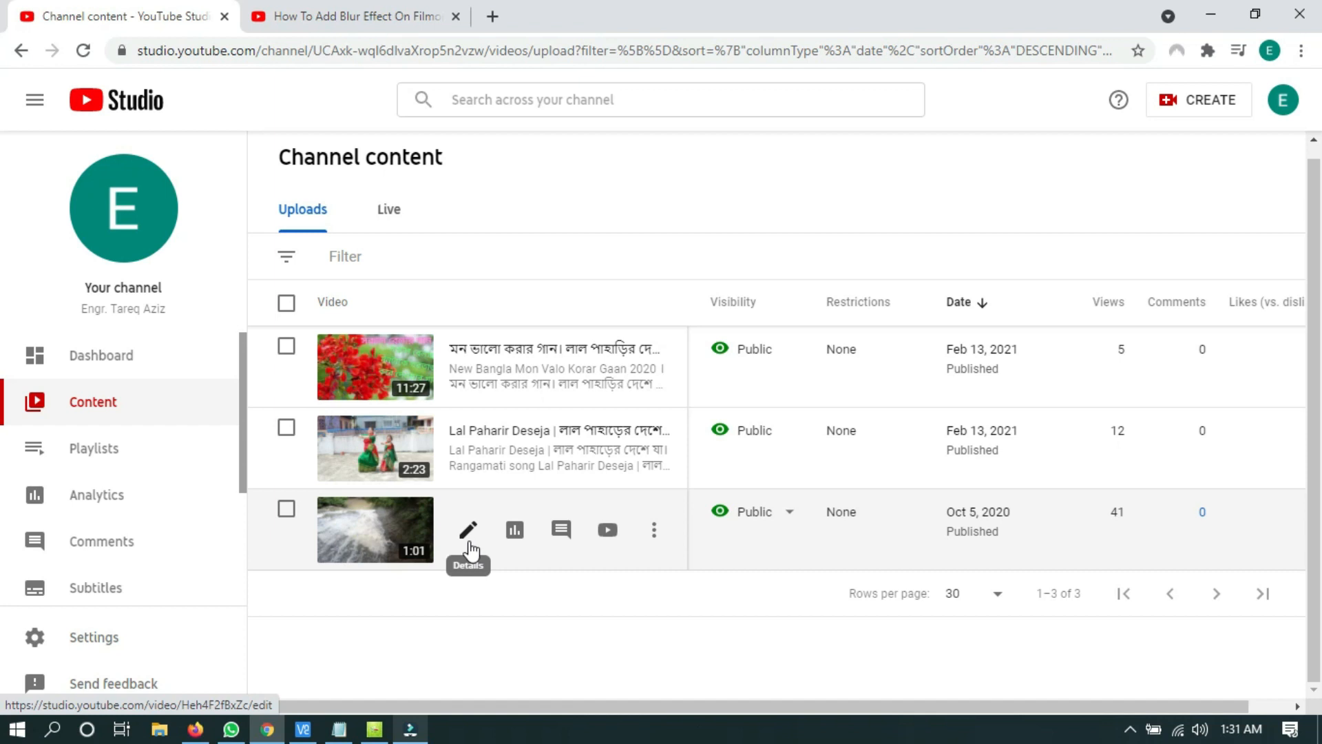
left_click(469, 532)
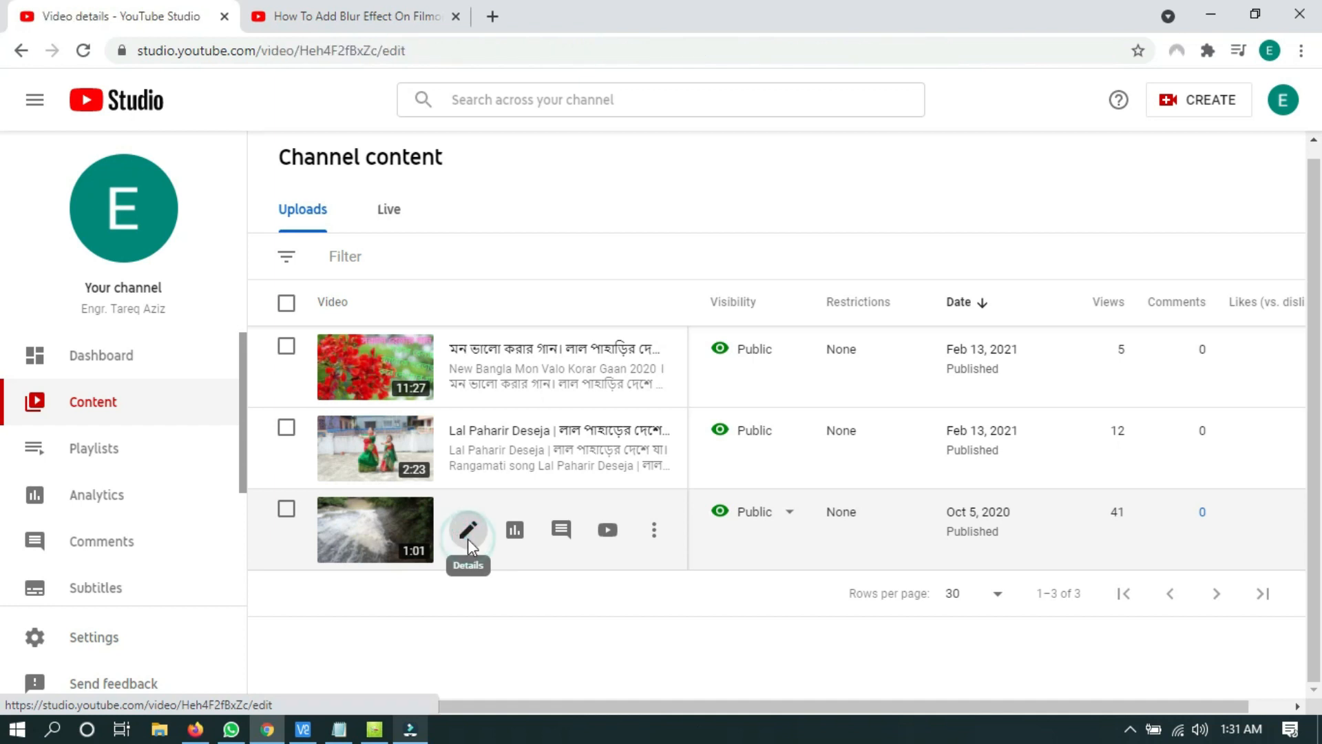
left_click(468, 529)
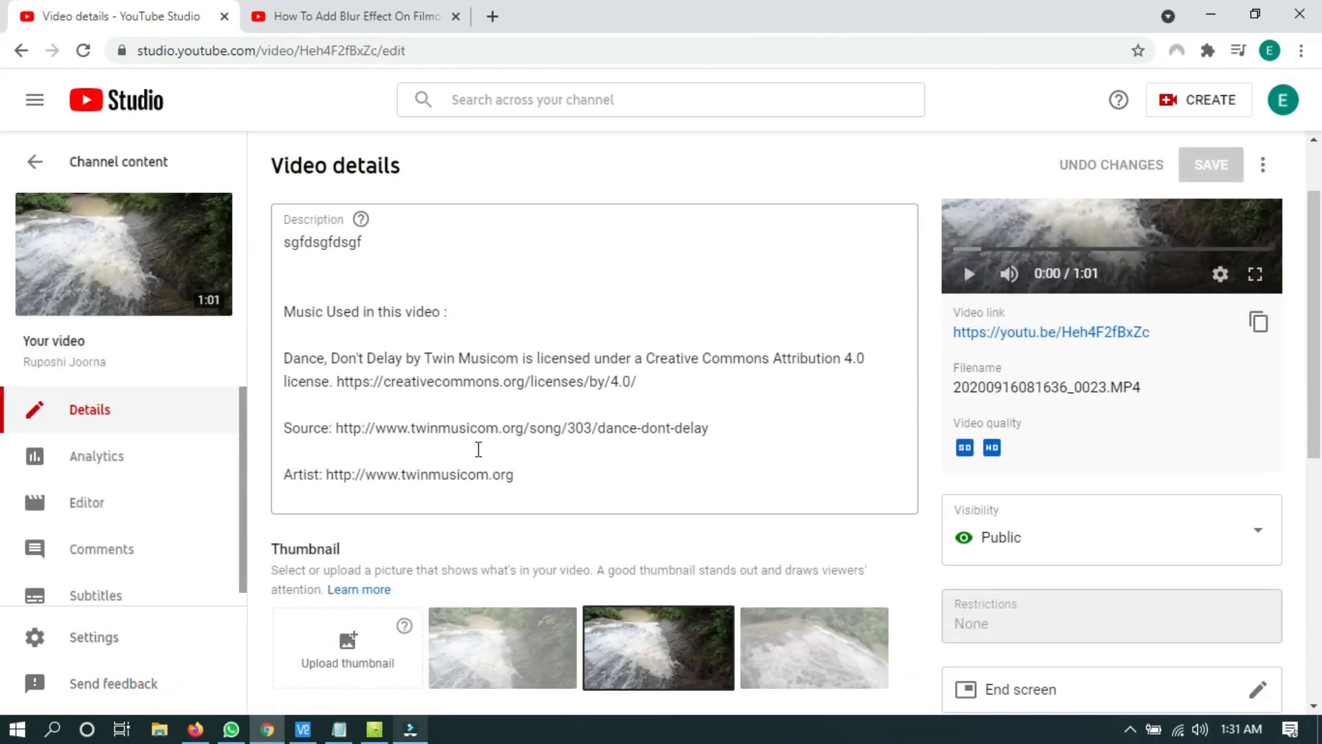
Step: Select the existing music credit paragraphs in the description for replacement with the copied attribution
left_click(446, 311)
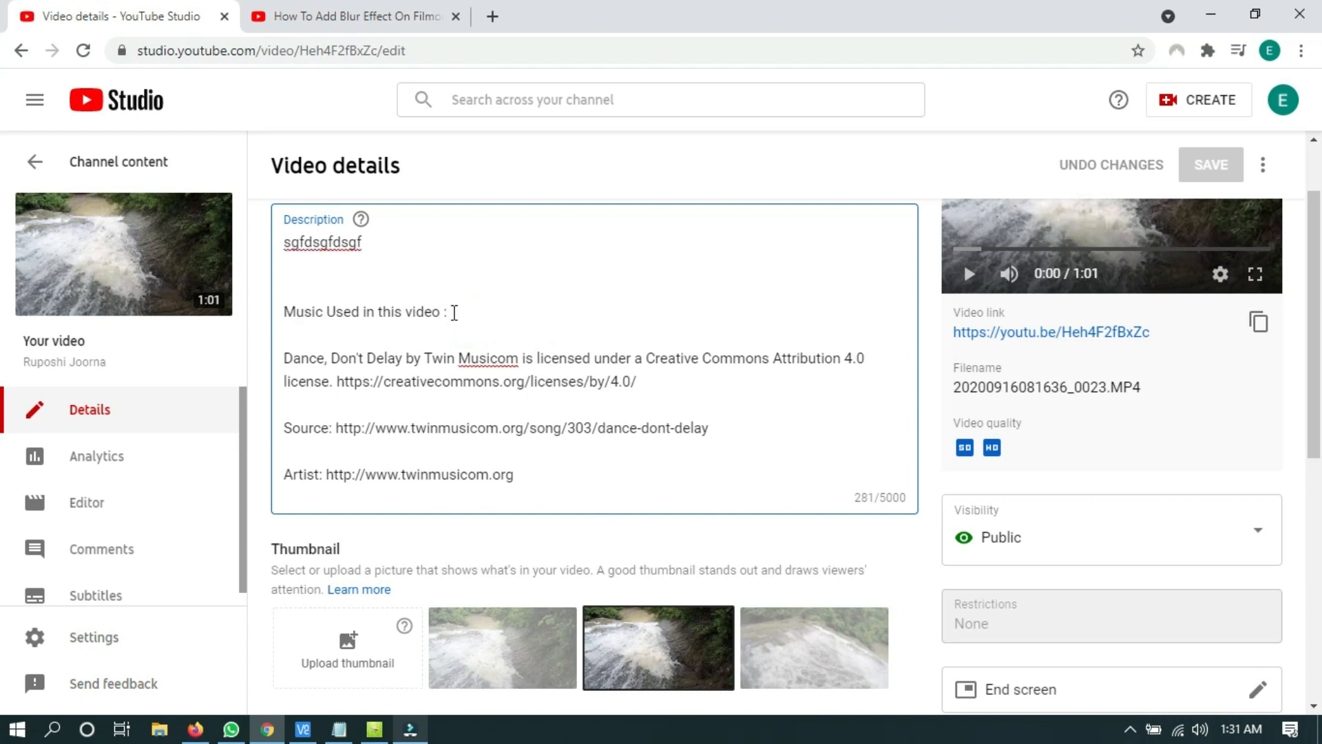
left_click_drag(284, 242, 453, 312)
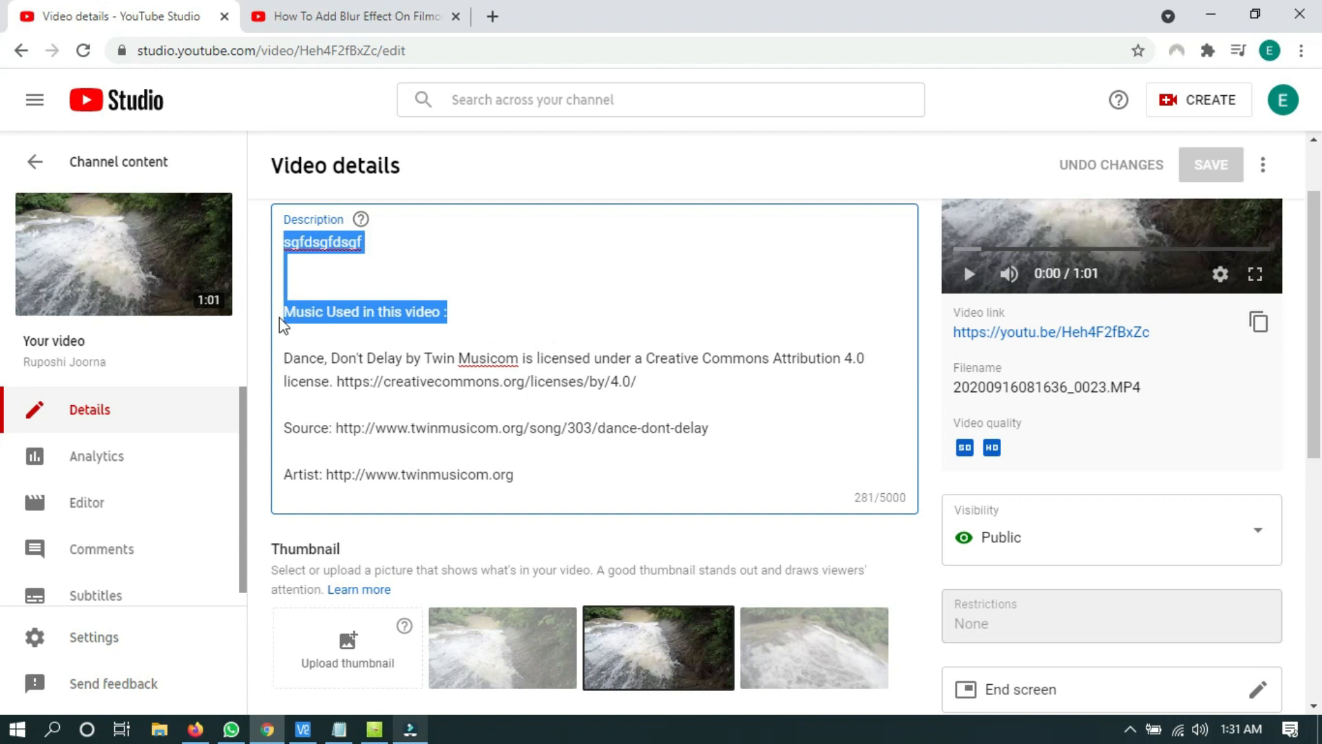
left_click(446, 318)
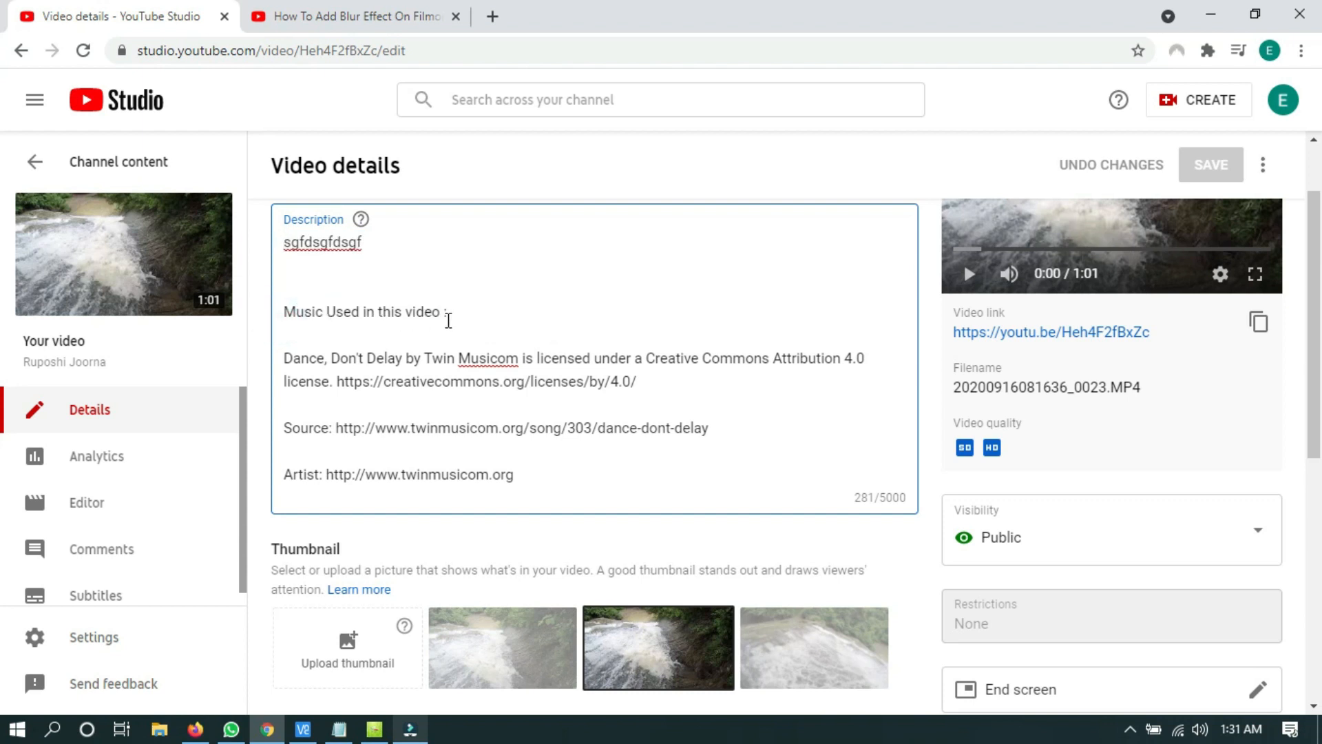
left_click_drag(284, 358, 513, 473)
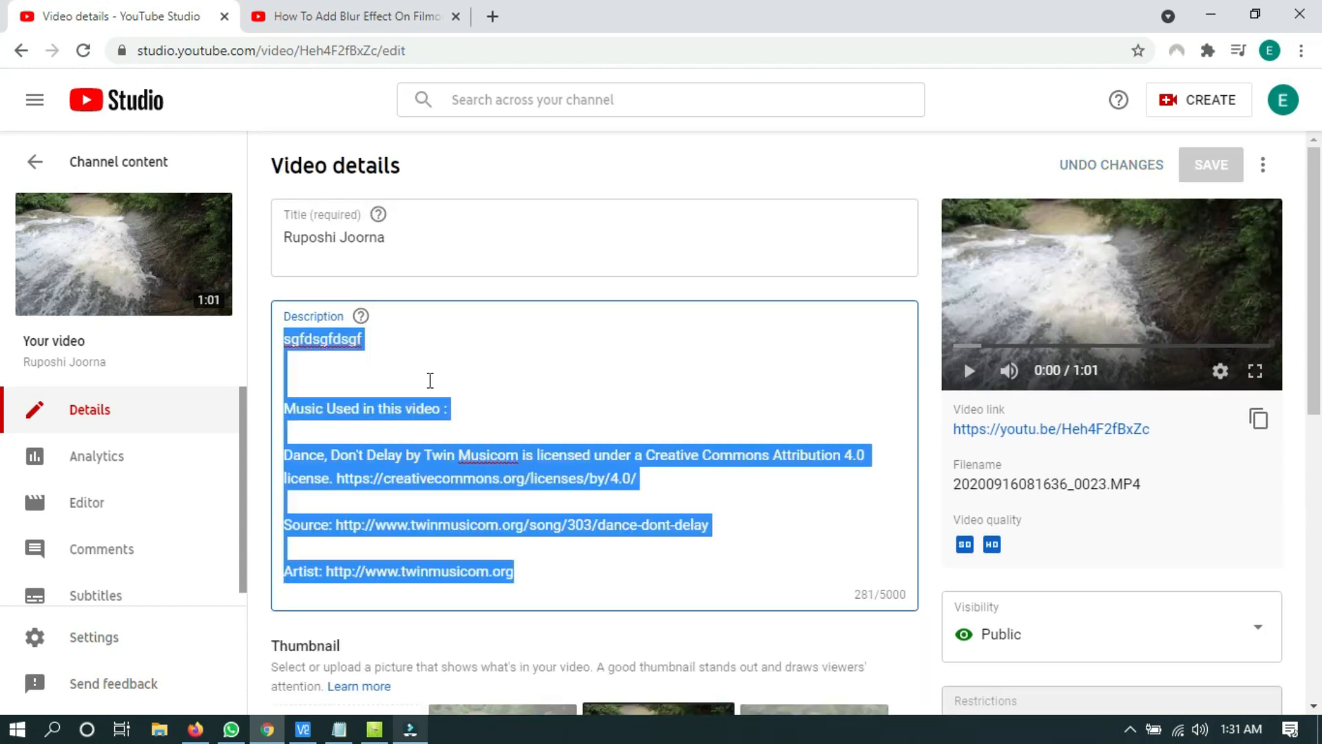
left_click(284, 456)
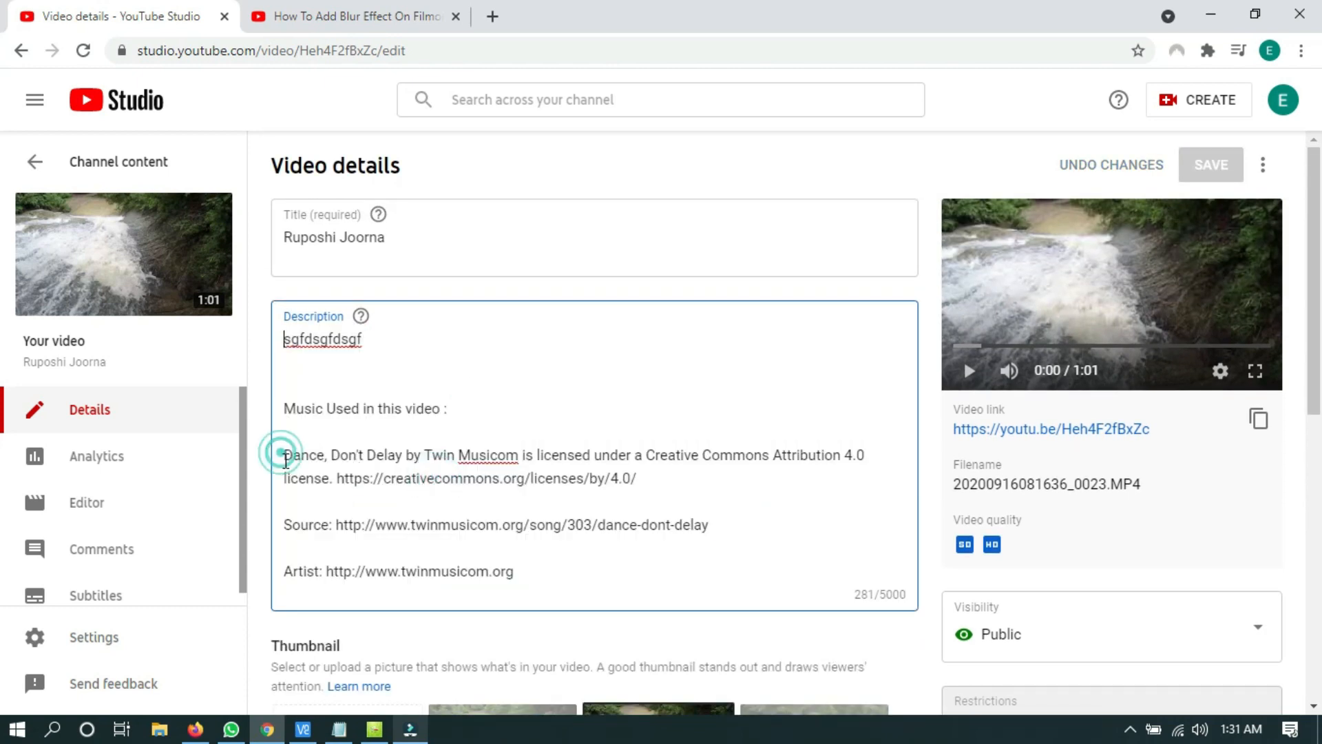
left_click_drag(284, 455, 543, 582)
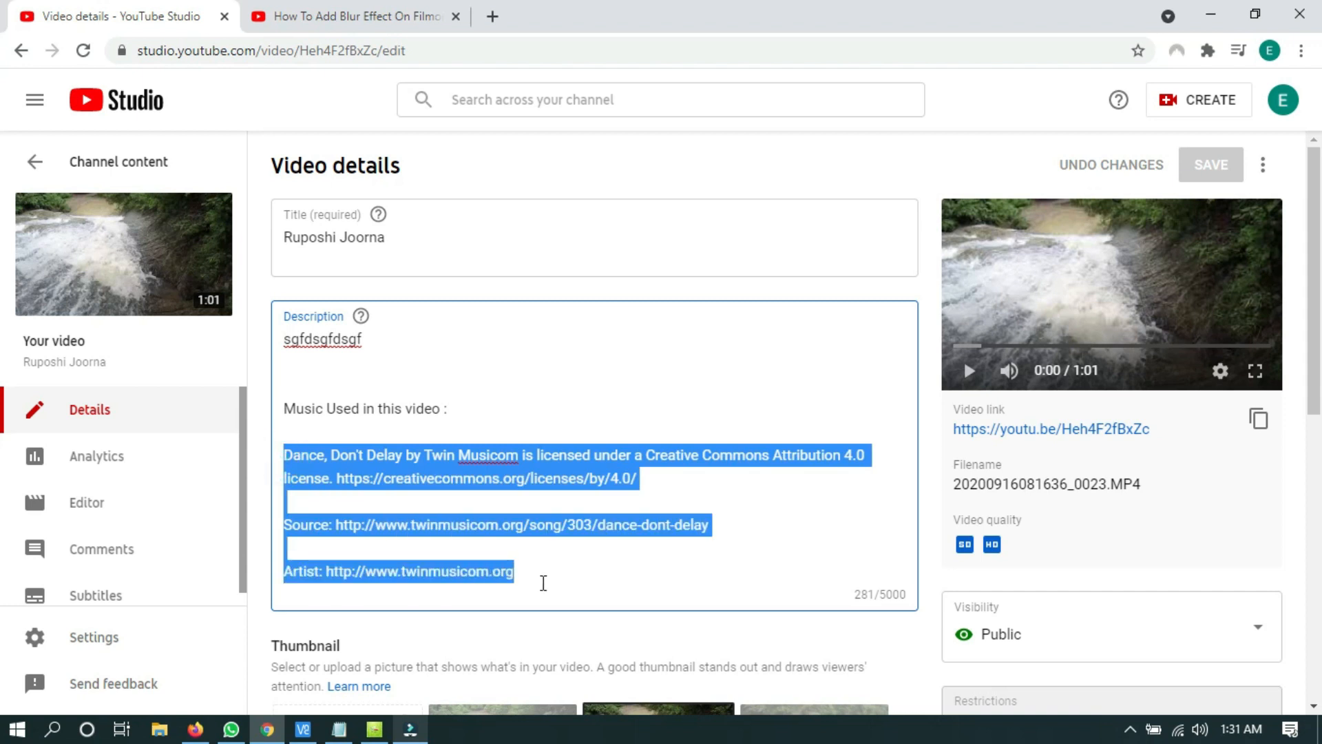
mouse_move(519, 541)
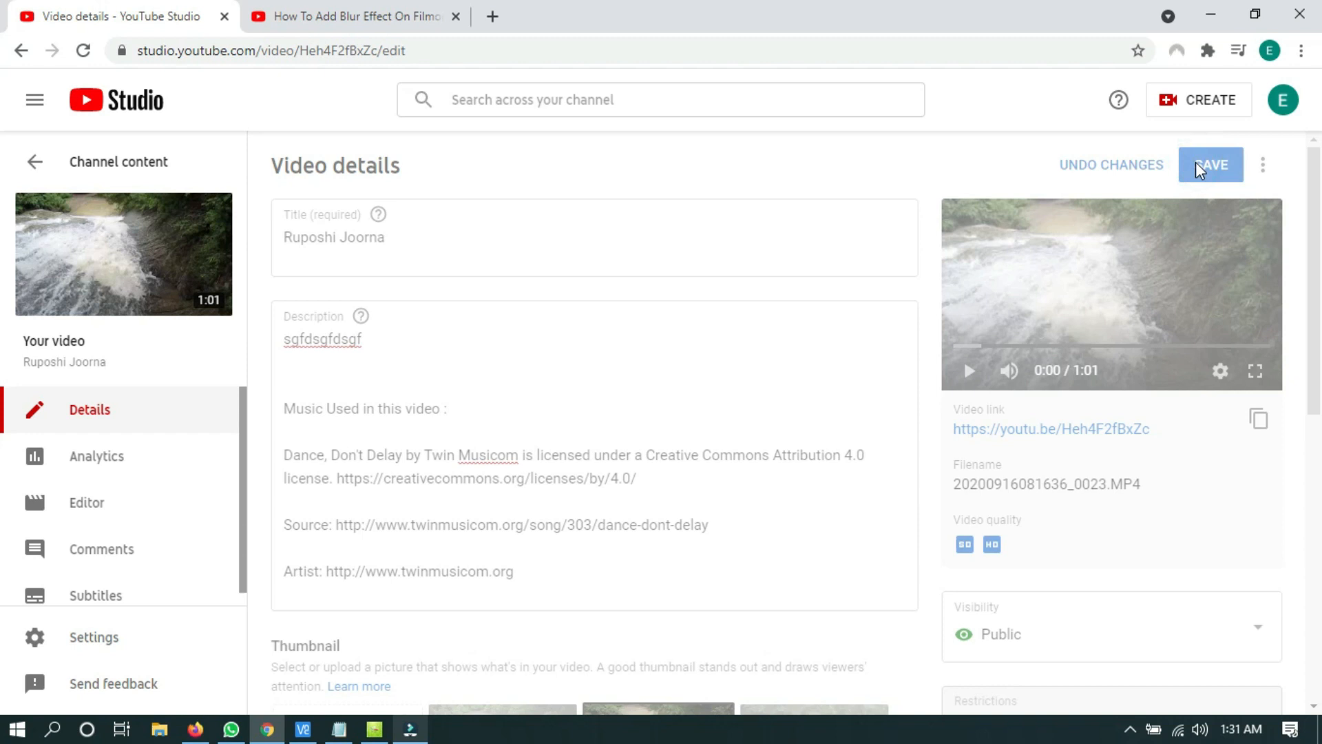
Step: Save the video details and confirm the Changes saved message
left_click(1210, 164)
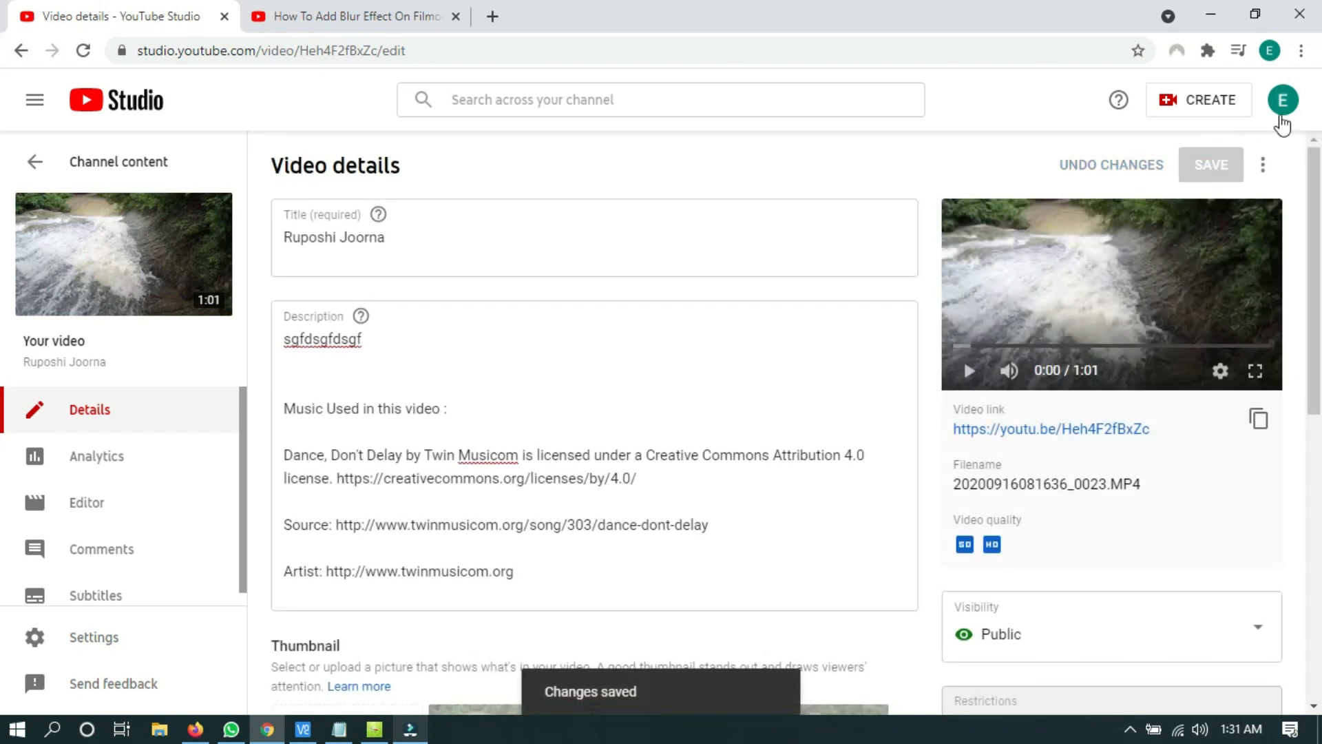
mouse_move(1282, 100)
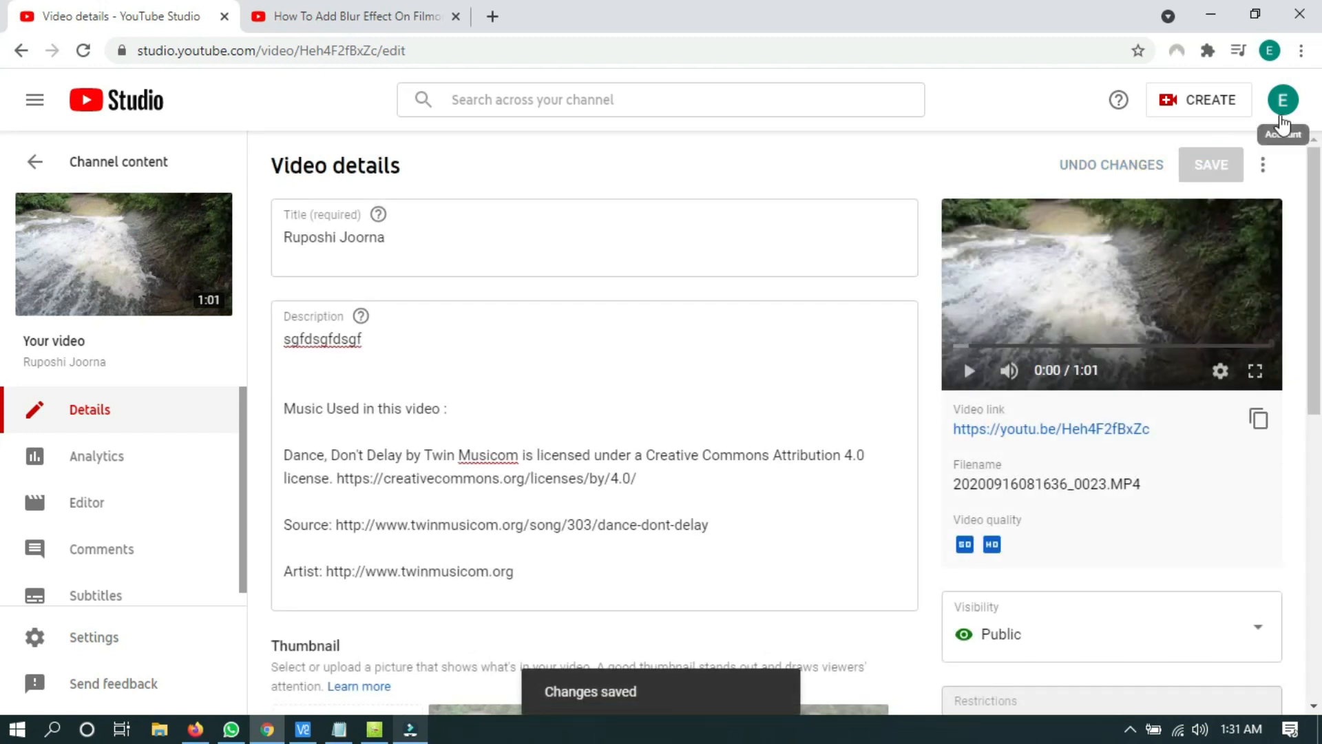